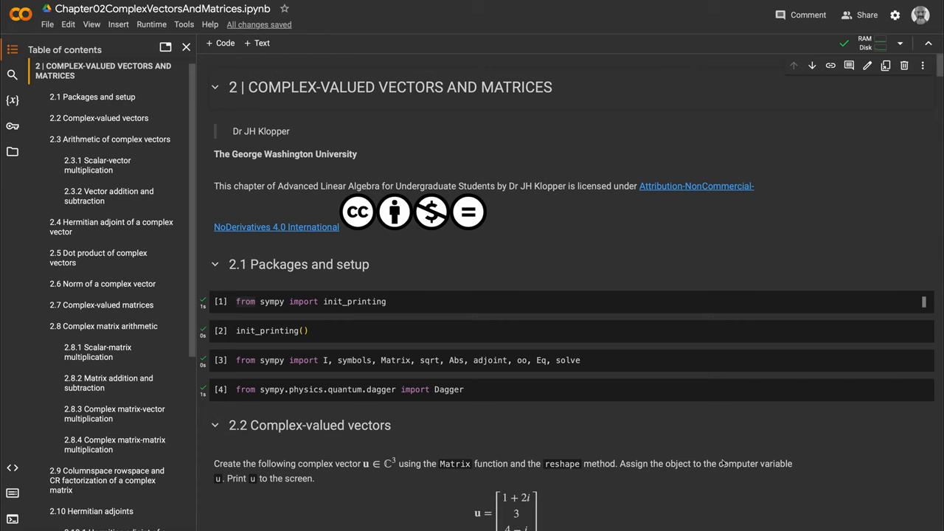
Jump to section 2.7 Complex-valued matrices via the Table of contents.
scroll(down, 3)
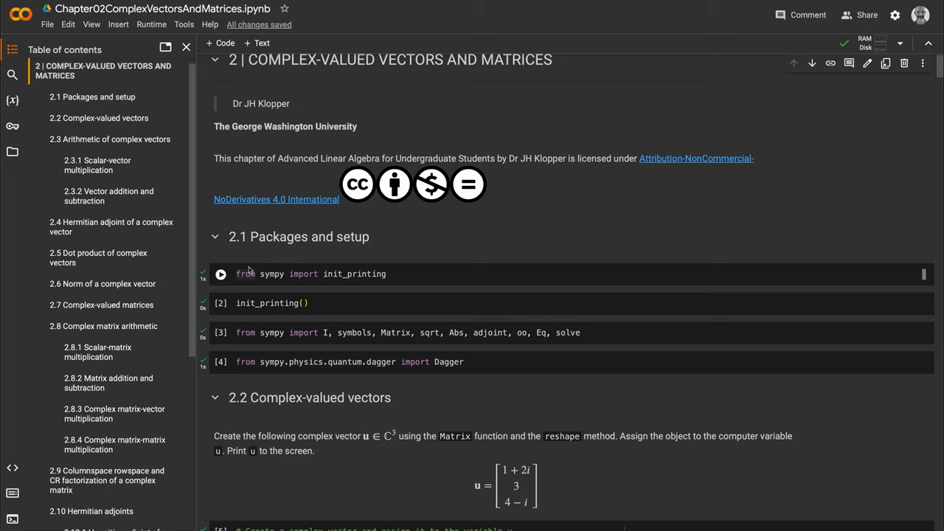
mouse_move(277, 273)
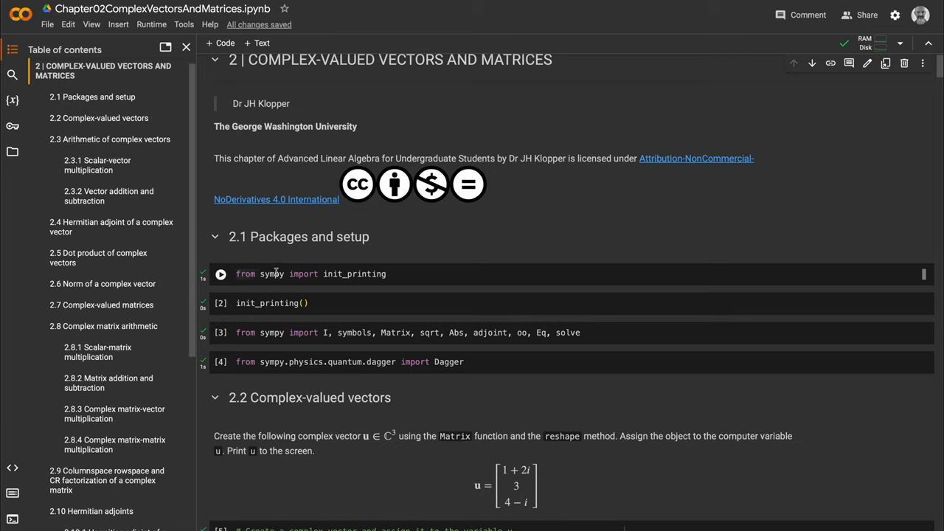
mouse_move(333, 273)
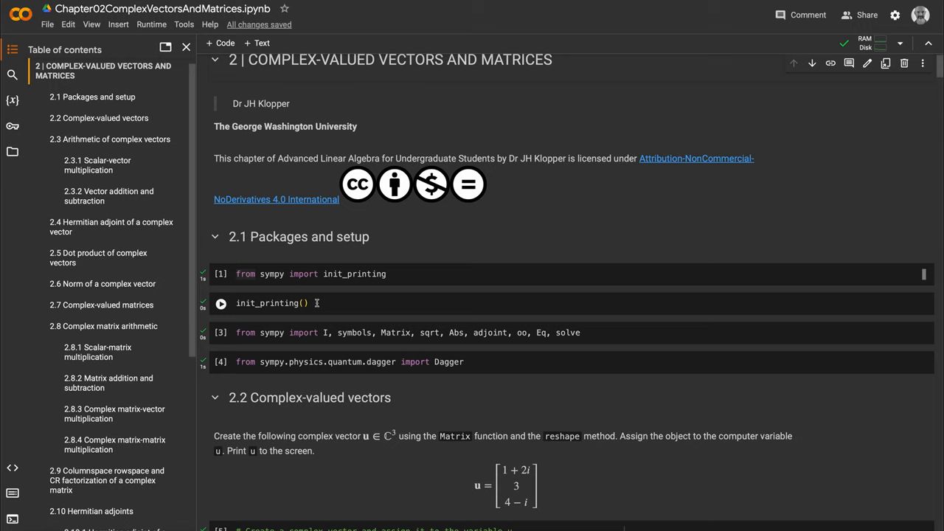
click(222, 304)
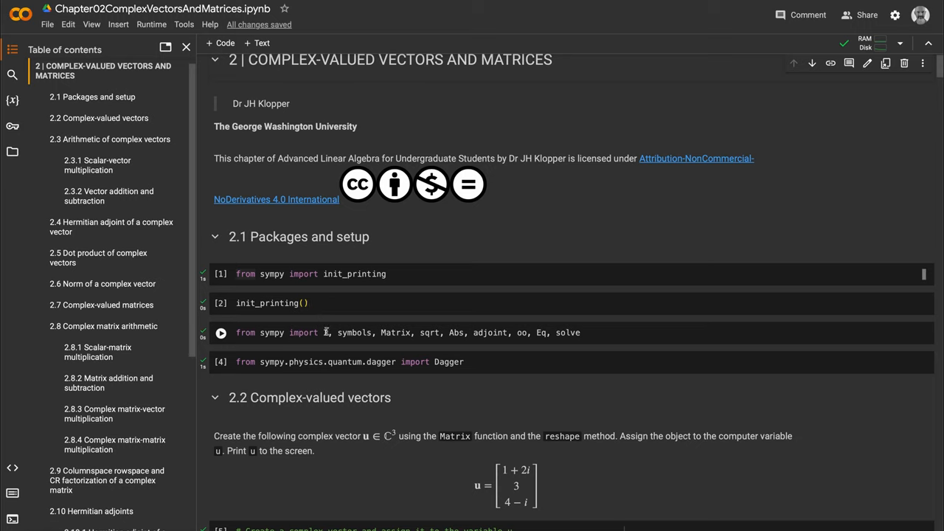
mouse_move(324, 333)
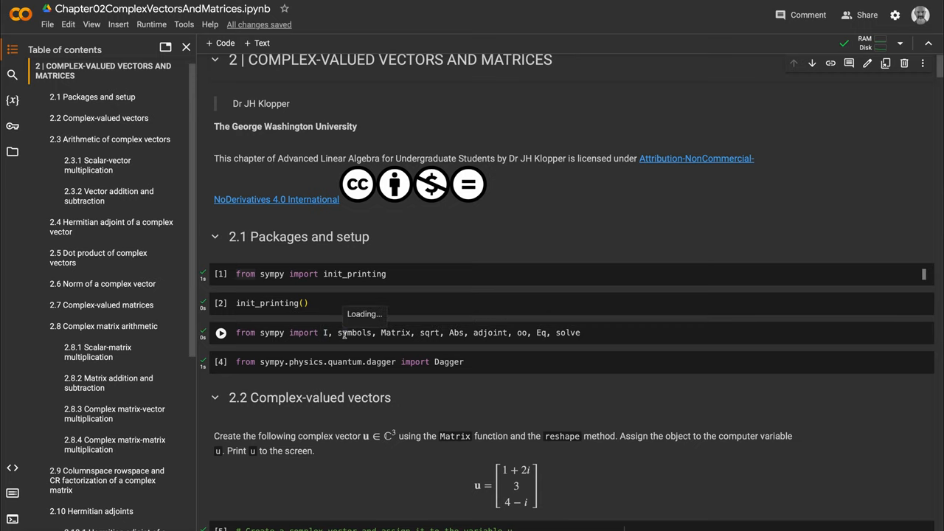
mouse_move(354, 333)
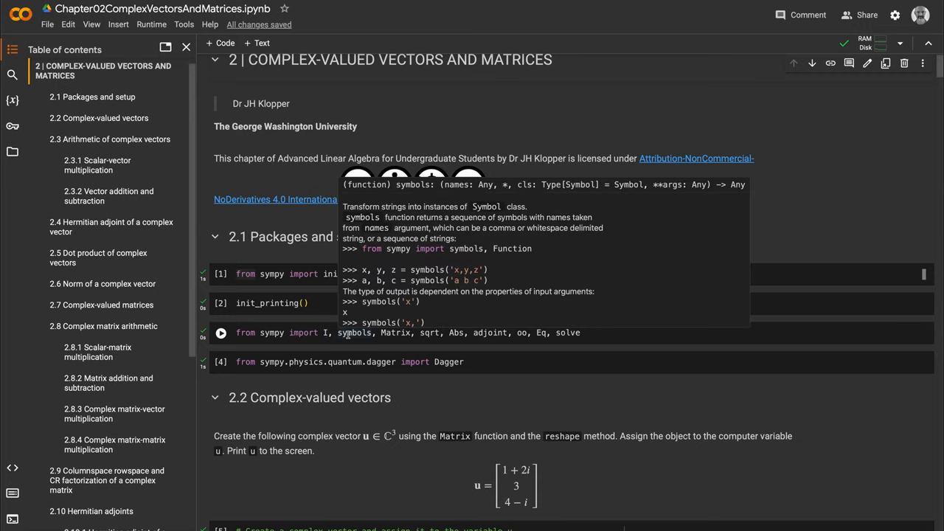
mouse_move(395, 333)
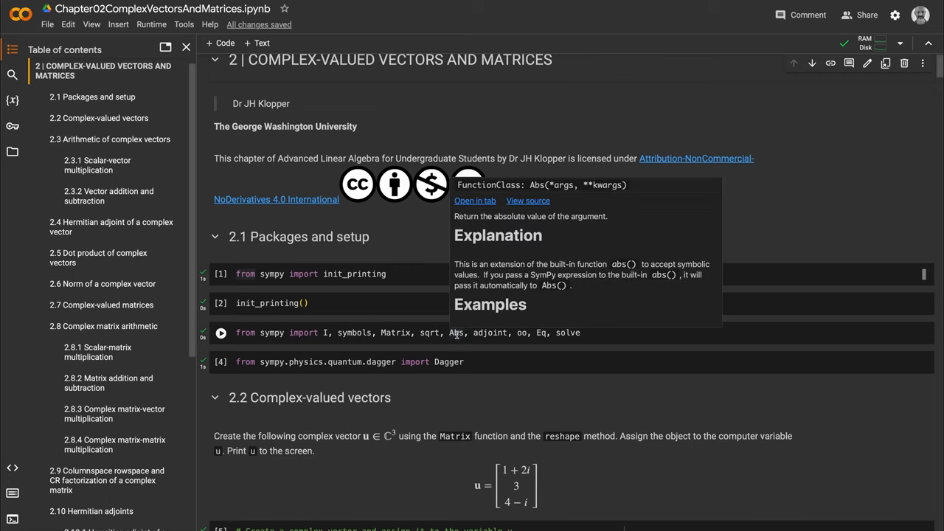
mouse_move(460, 336)
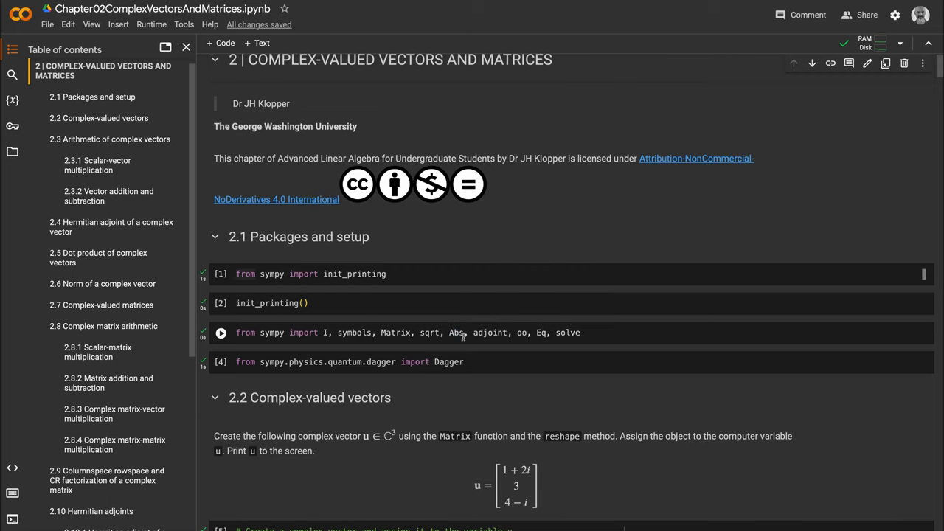
mouse_move(489, 333)
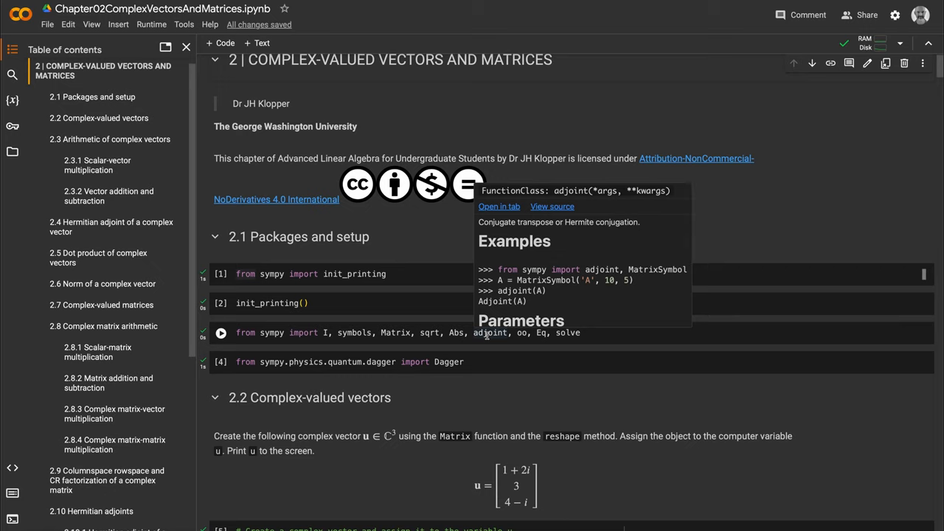
mouse_move(509, 336)
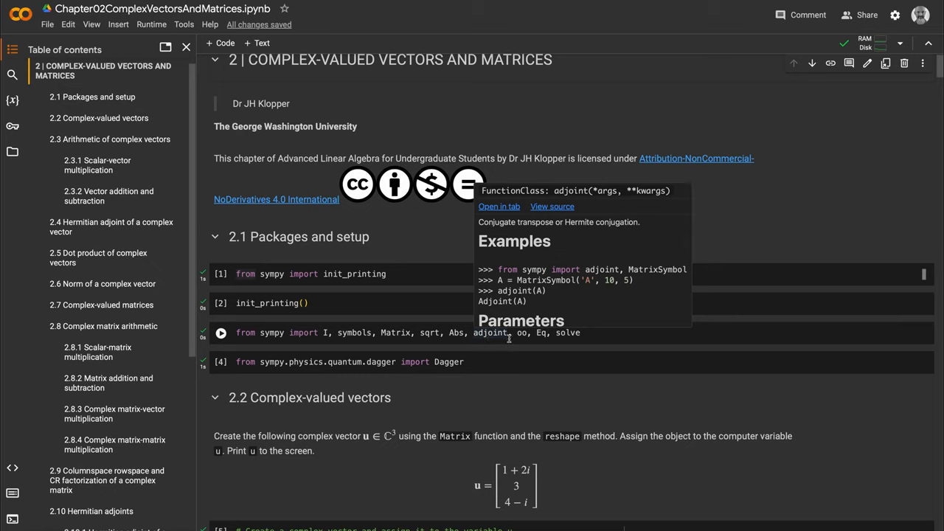
mouse_move(522, 333)
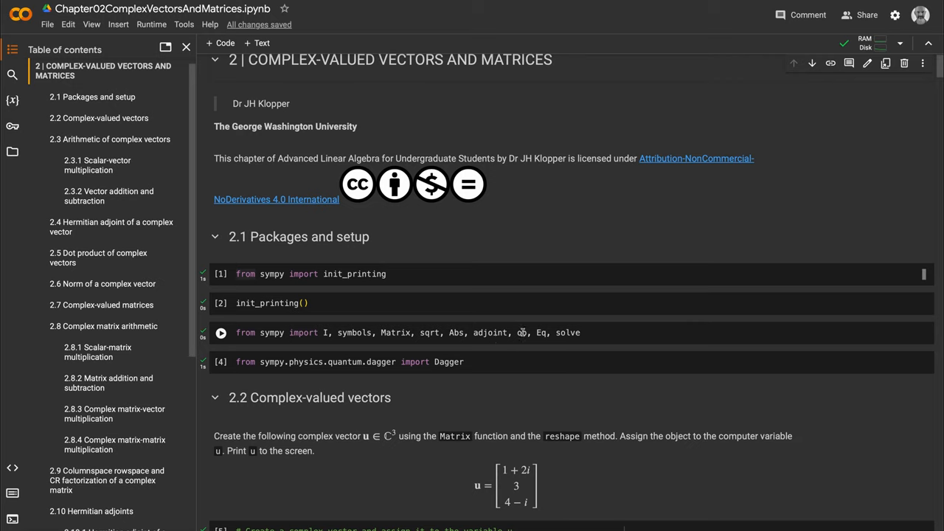
mouse_move(522, 333)
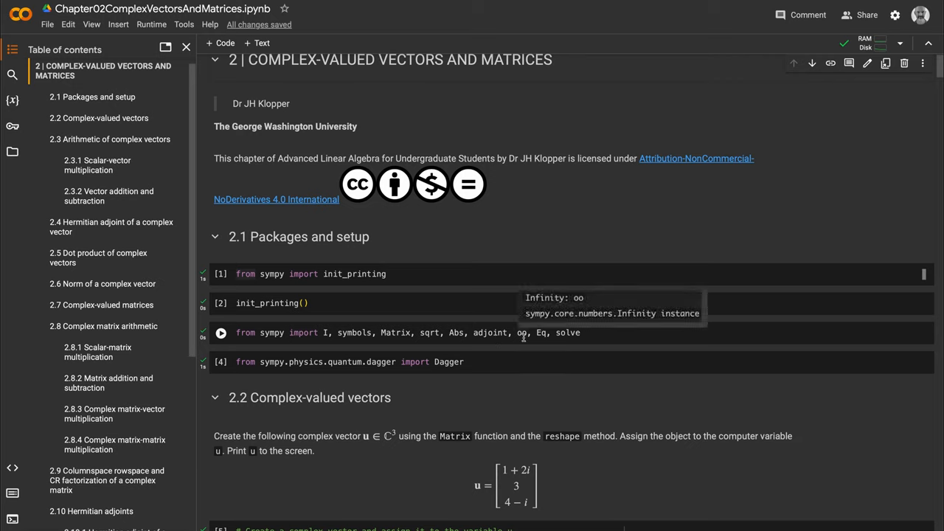
mouse_move(536, 333)
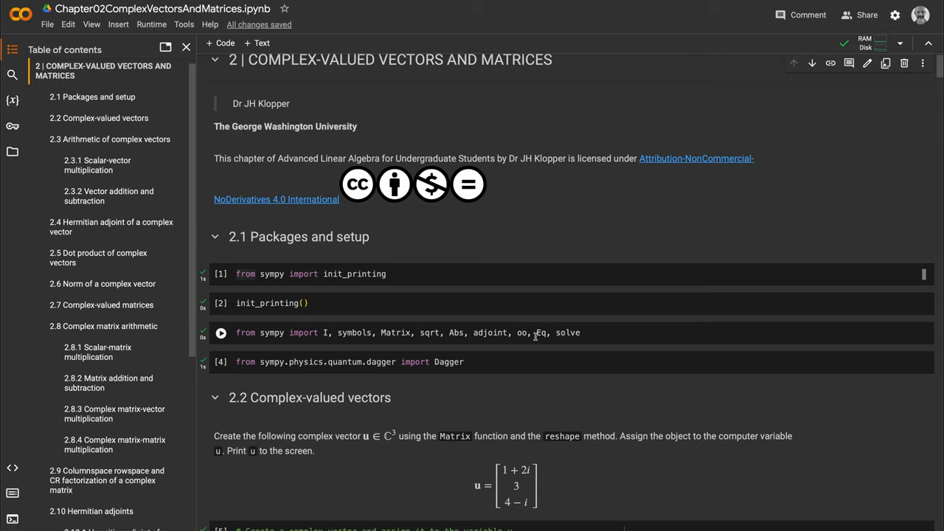
mouse_move(541, 333)
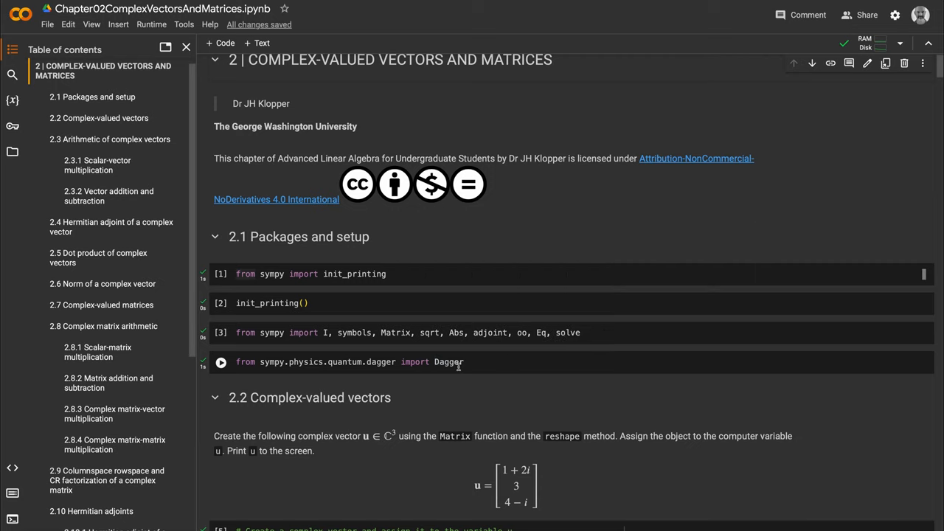
mouse_move(454, 367)
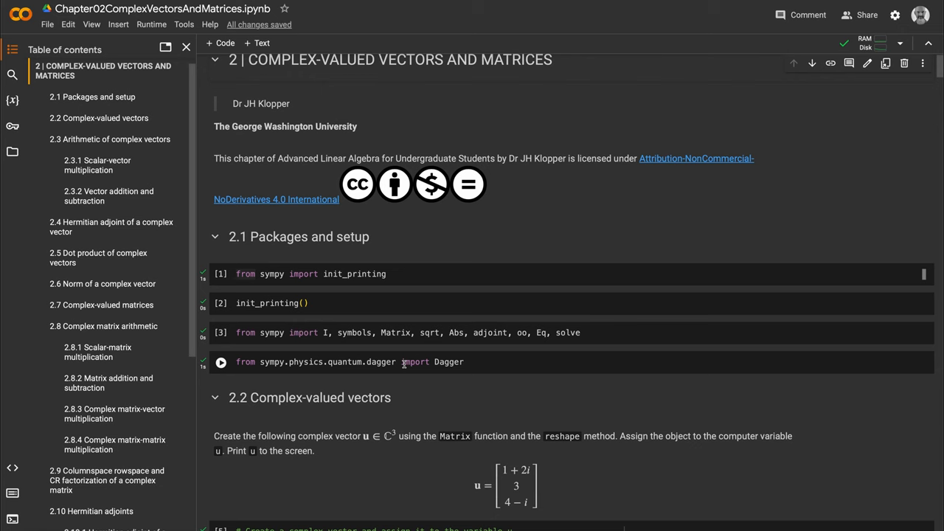
scroll(down, 3)
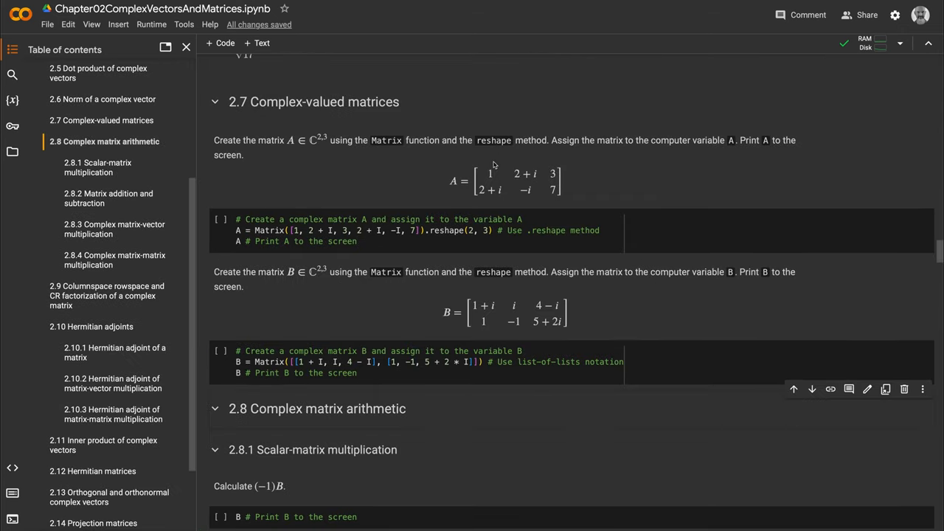
mouse_move(500, 182)
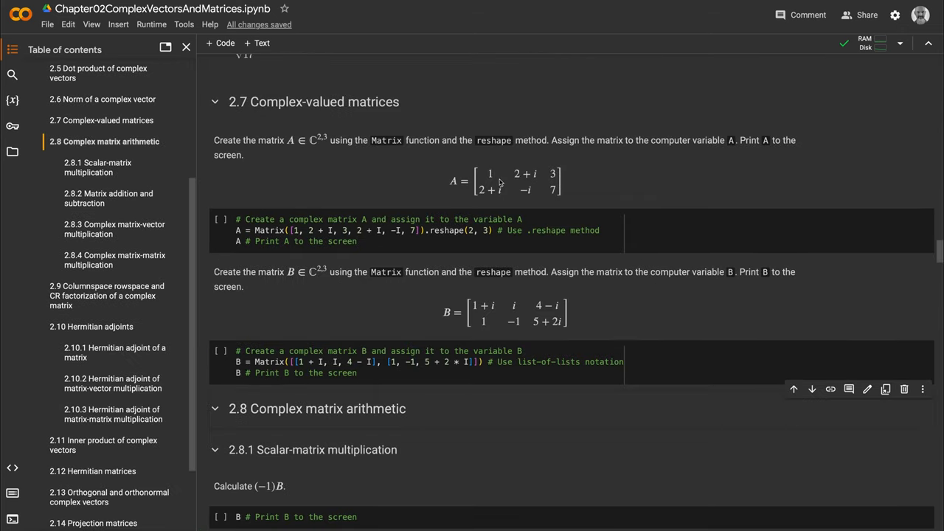
mouse_move(493, 183)
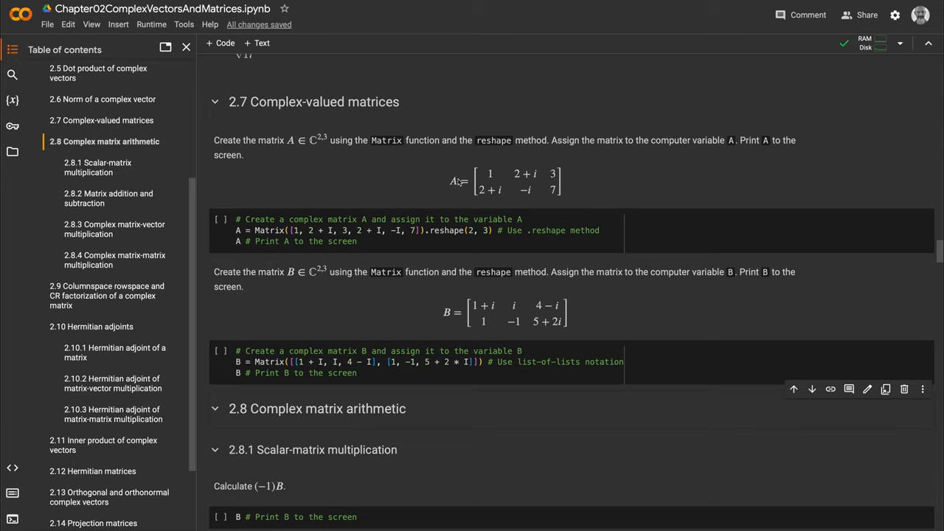
mouse_move(458, 183)
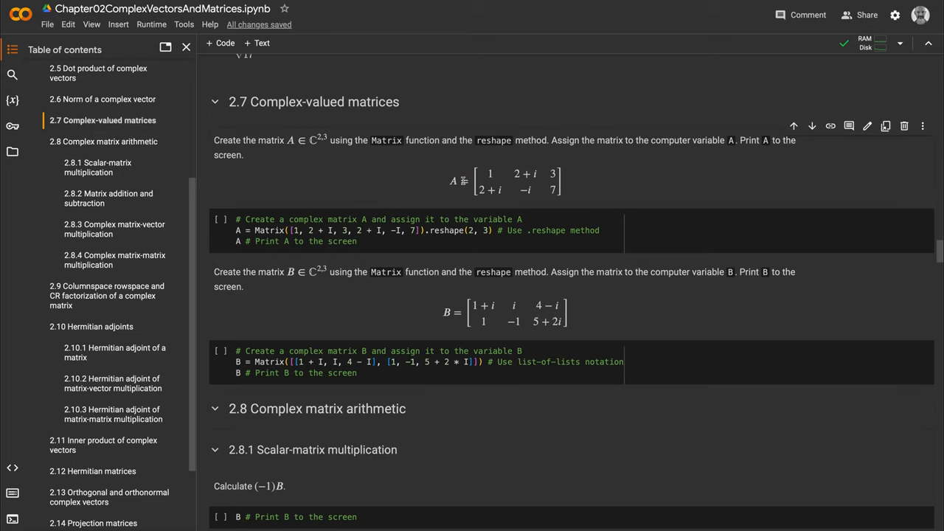
scroll(down, 3)
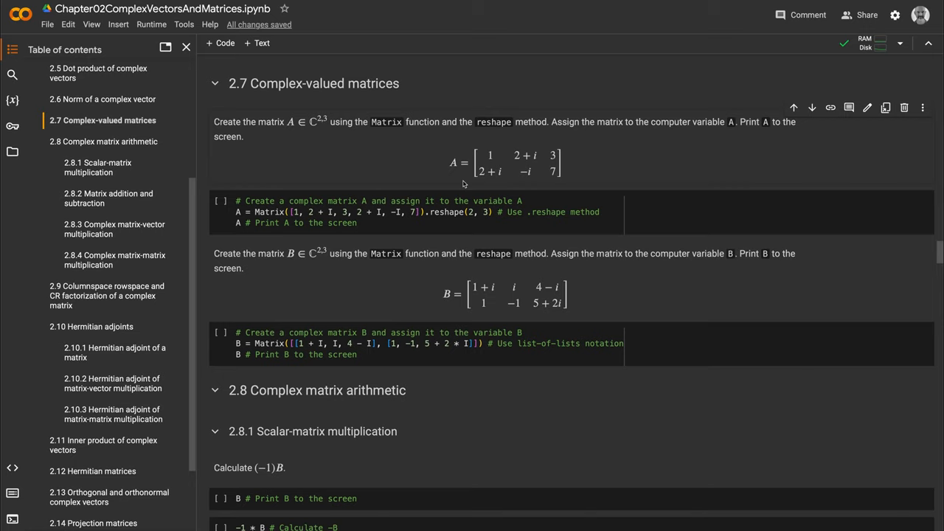
mouse_move(460, 180)
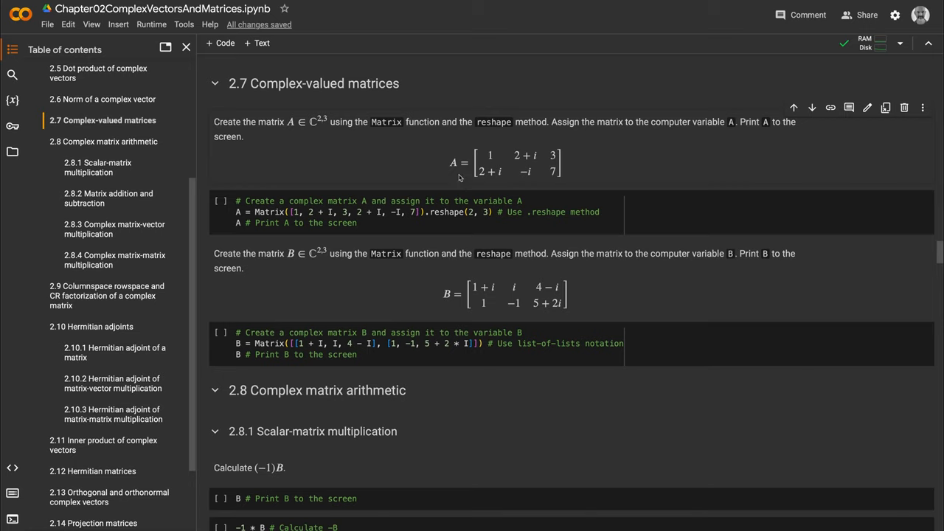
Select the matrix A code cell and highlight the entry list passed to Matrix.
click(310, 213)
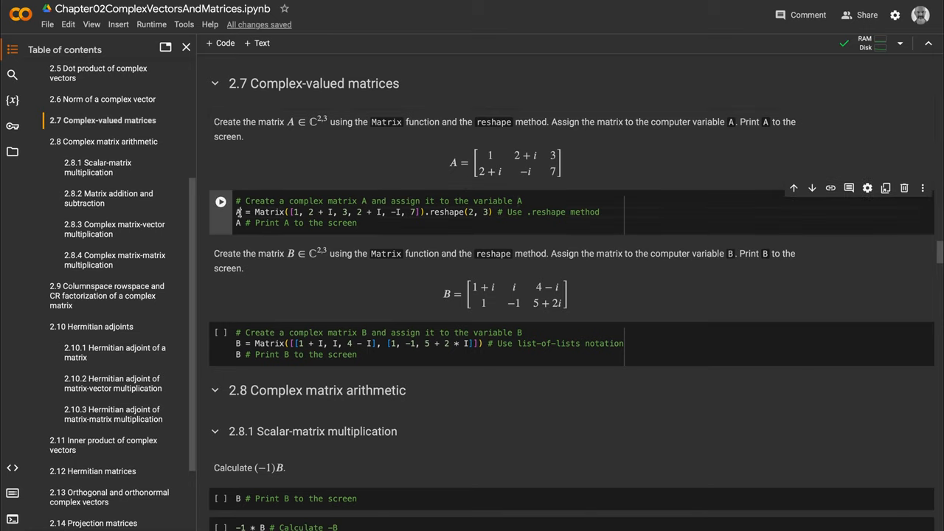
click(239, 200)
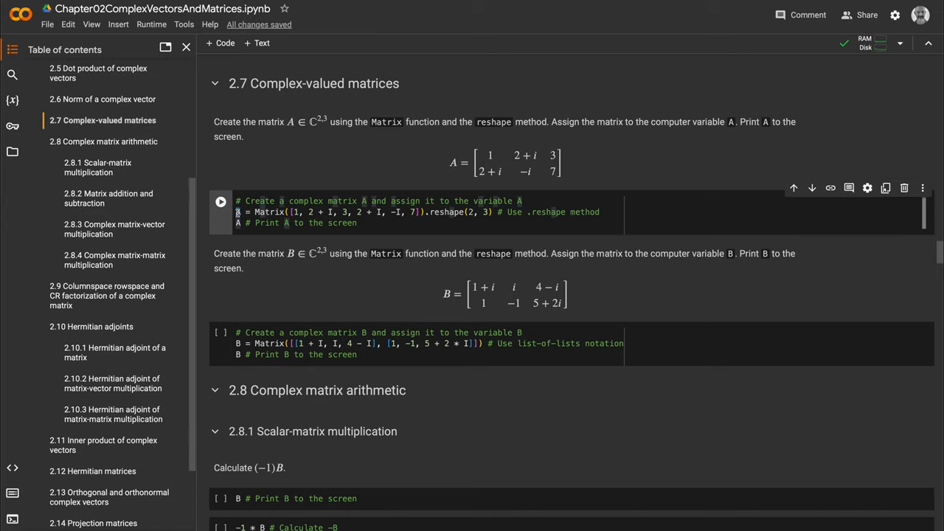
click(221, 200)
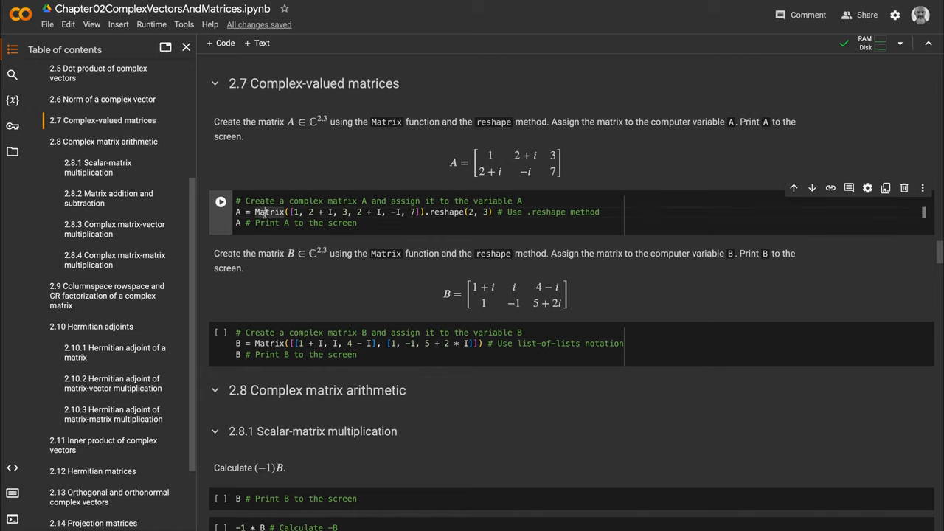
mouse_move(271, 212)
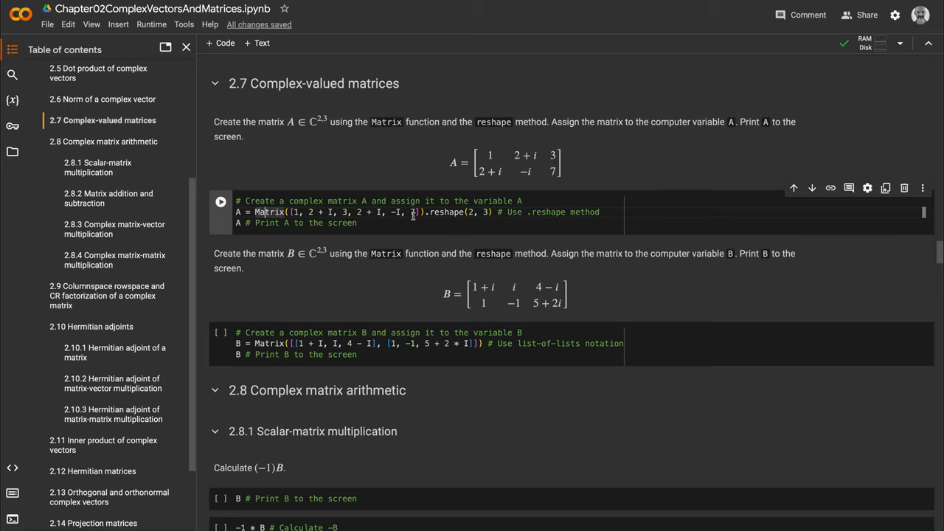
drag(291, 212, 418, 213)
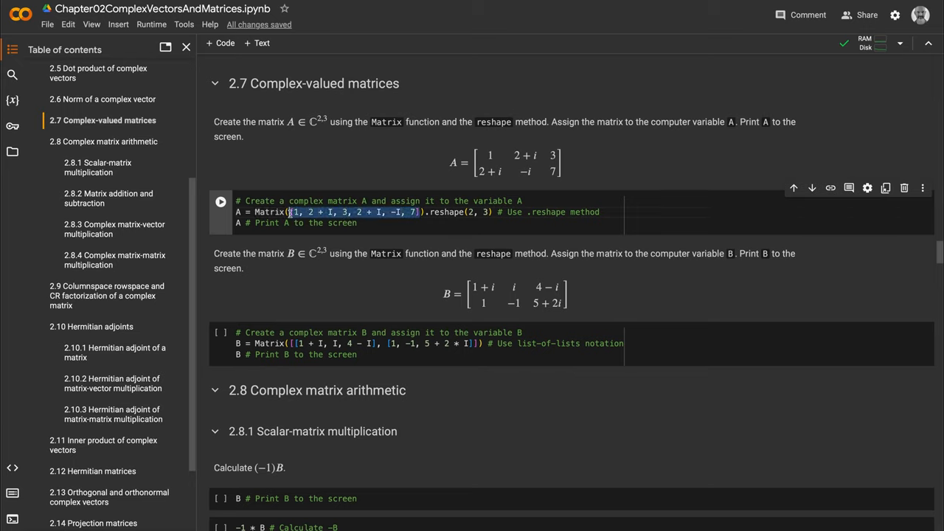
mouse_move(268, 212)
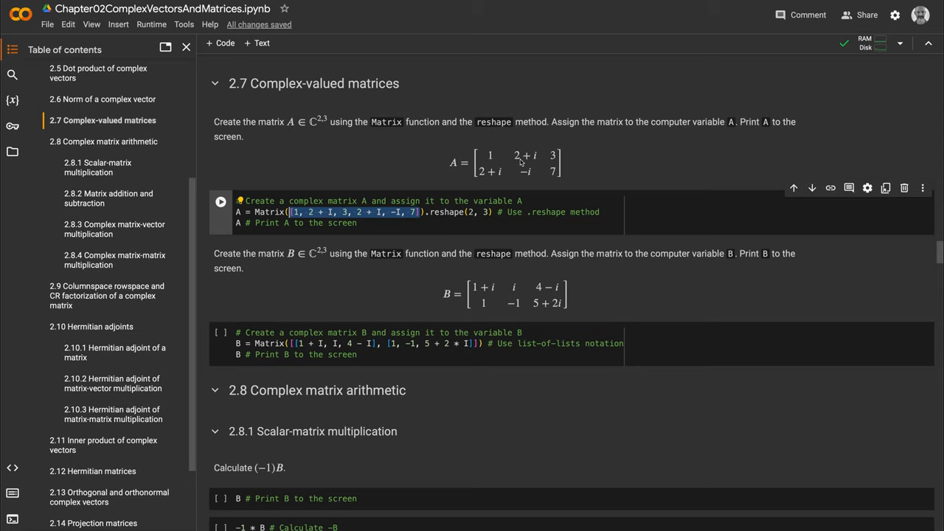
mouse_move(493, 185)
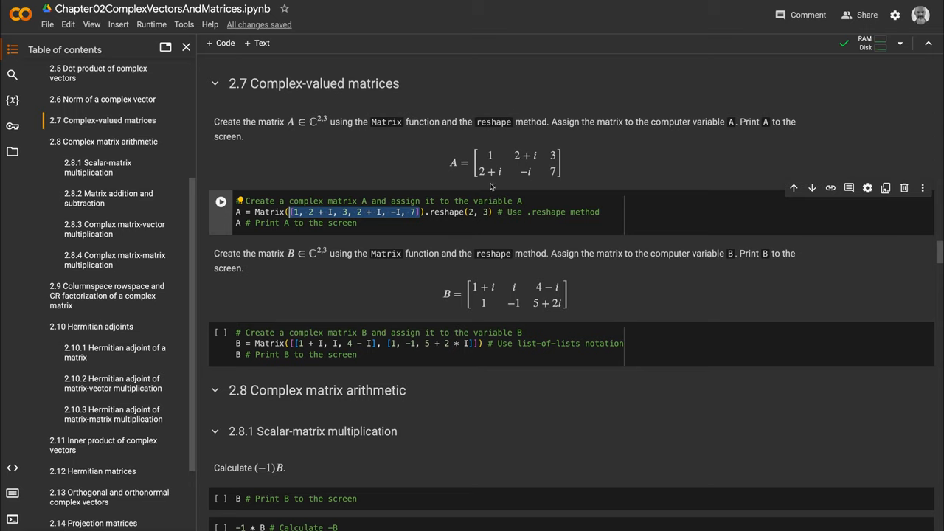
mouse_move(519, 184)
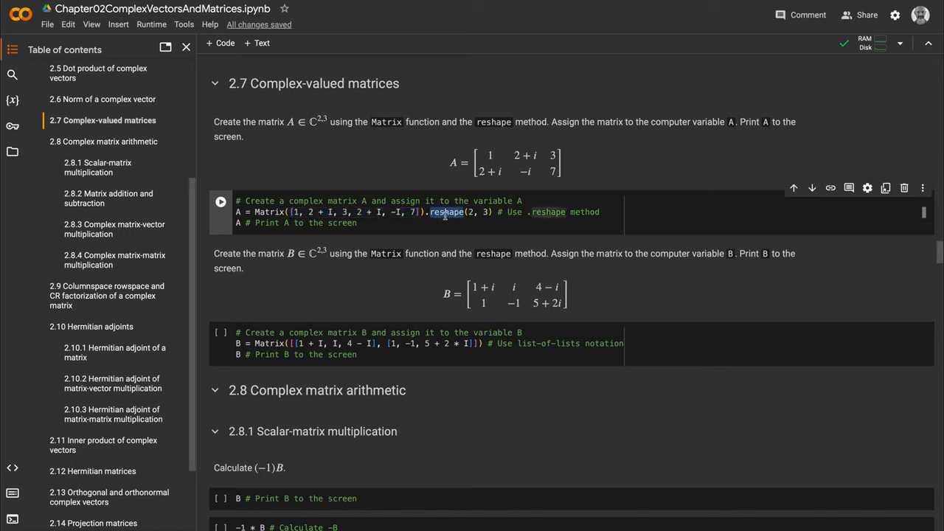
mouse_move(445, 212)
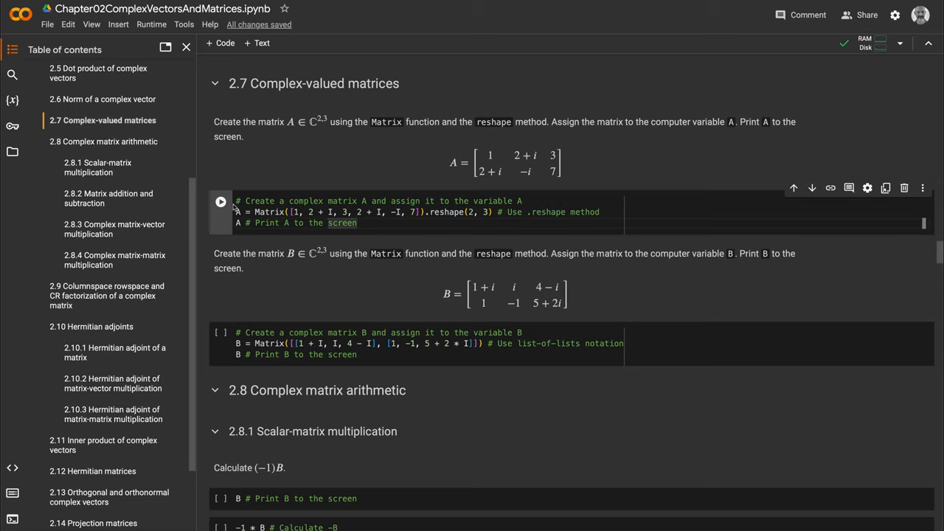
Run the matrix A cell so the 2×3 complex matrix A is displayed.
click(221, 201)
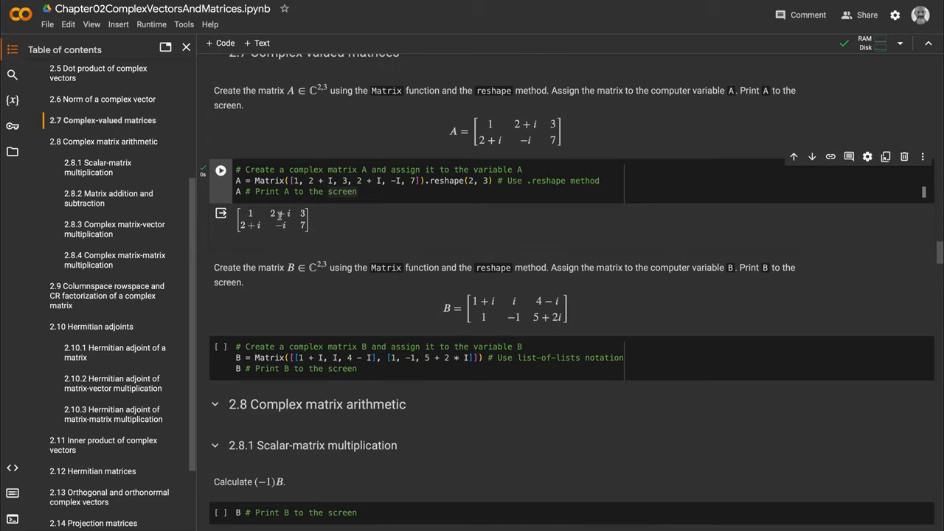
mouse_move(331, 222)
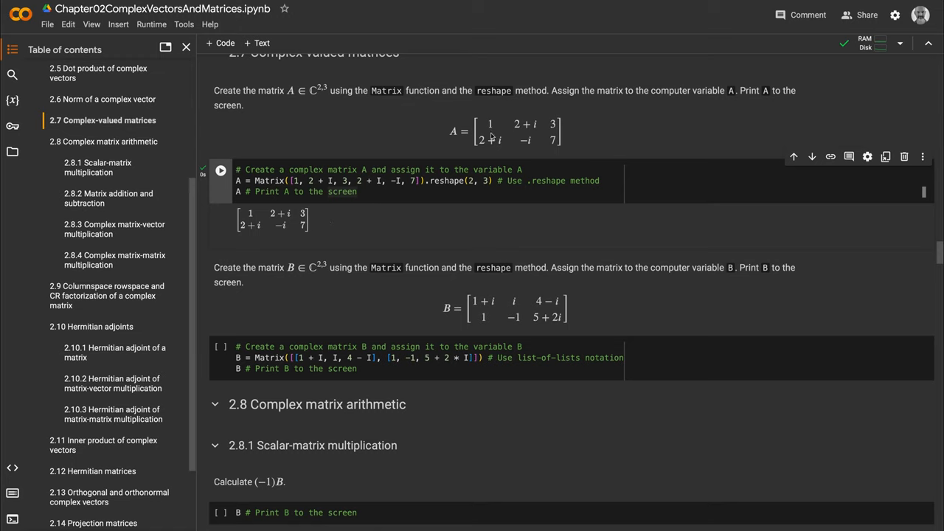
mouse_move(498, 138)
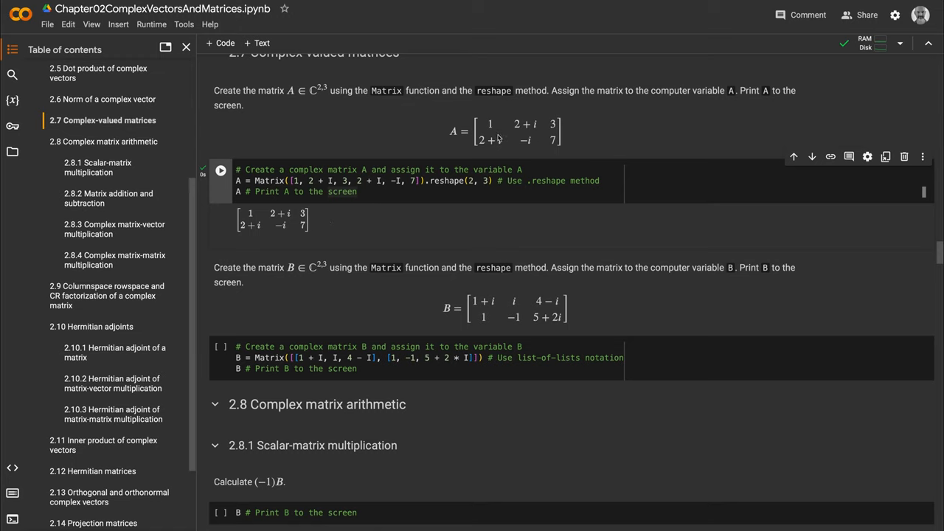
mouse_move(502, 136)
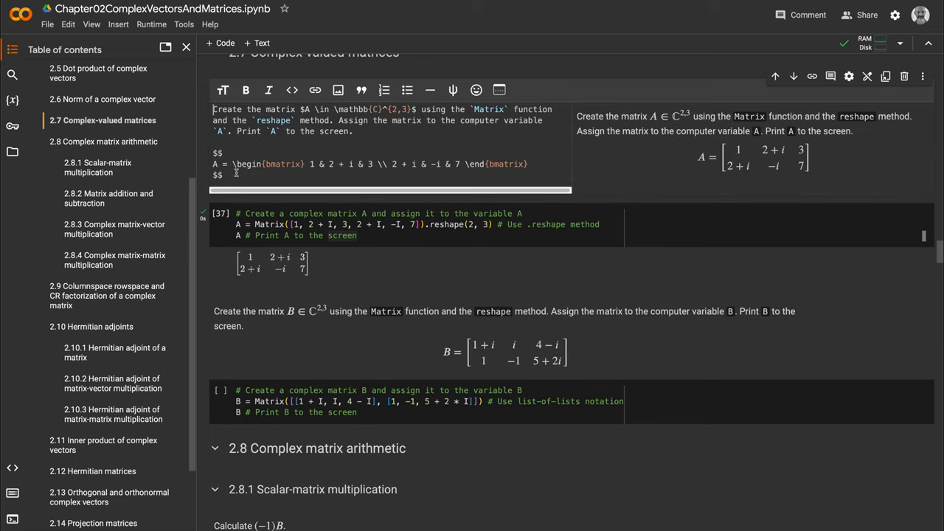
triple_click(369, 164)
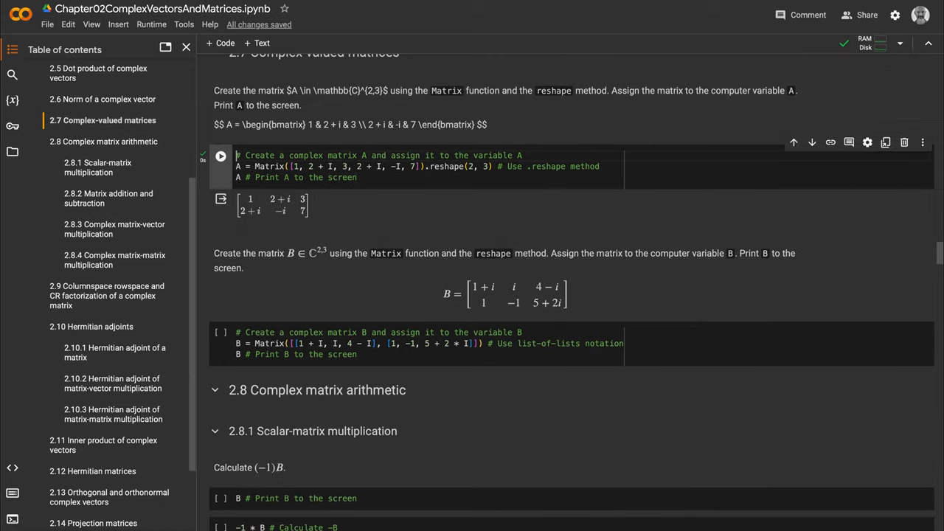
scroll(down, 3)
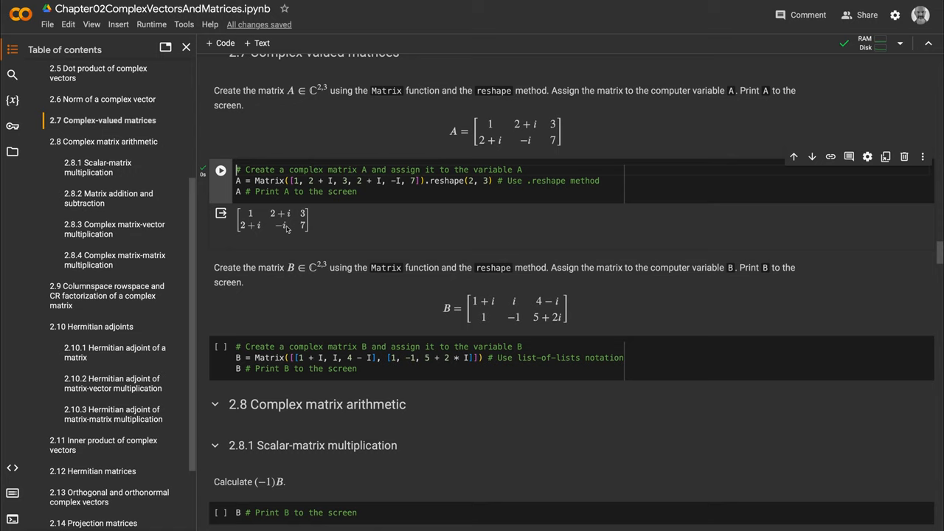
mouse_move(289, 227)
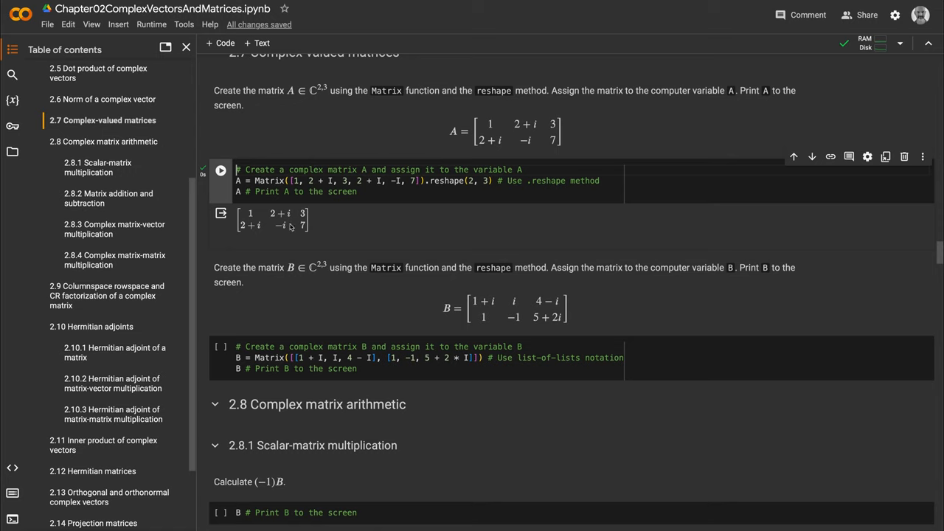
mouse_move(311, 243)
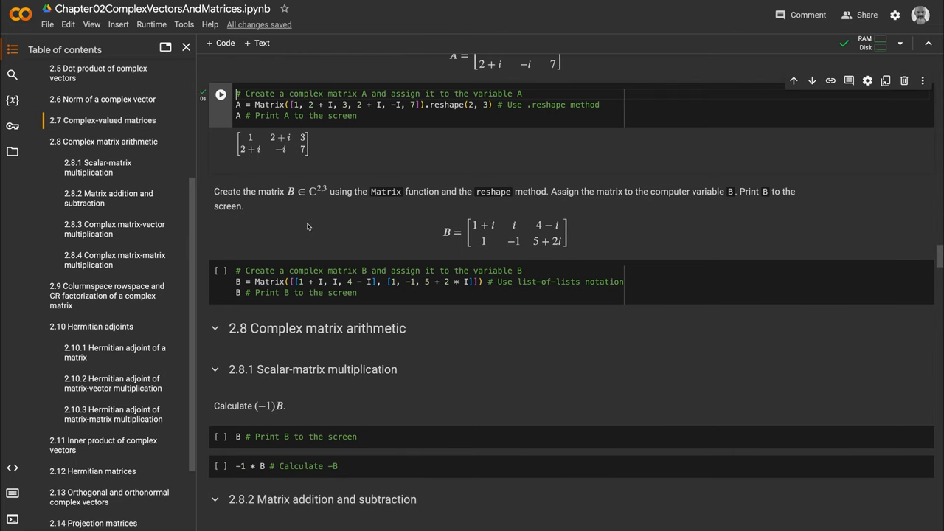
Highlight the list-of-lists in the matrix B cell and run it to display the 2×3 complex matrix B.
scroll(down, 3)
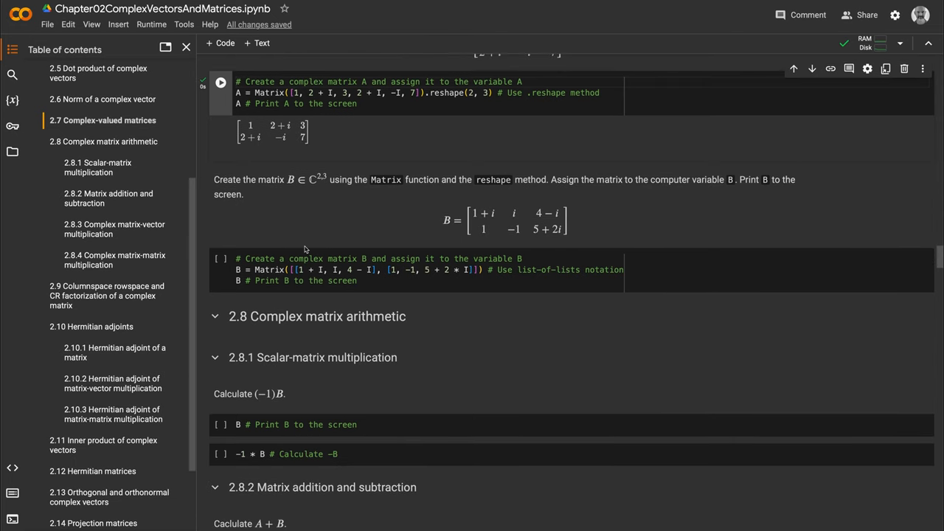
click(289, 269)
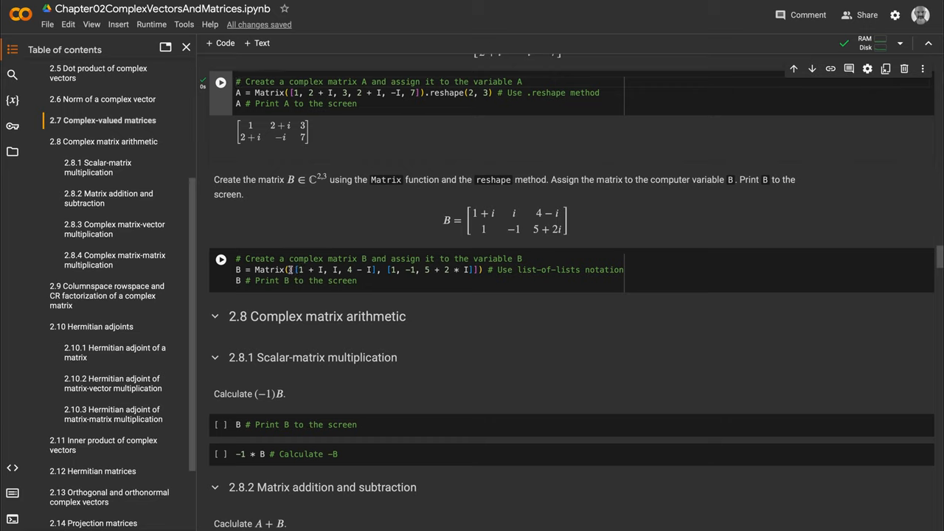
drag(292, 269, 478, 268)
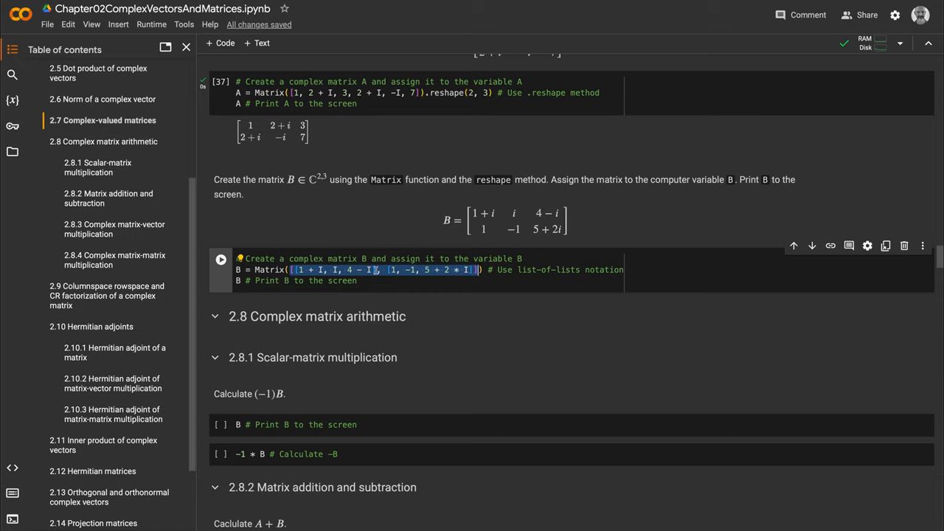
mouse_move(389, 268)
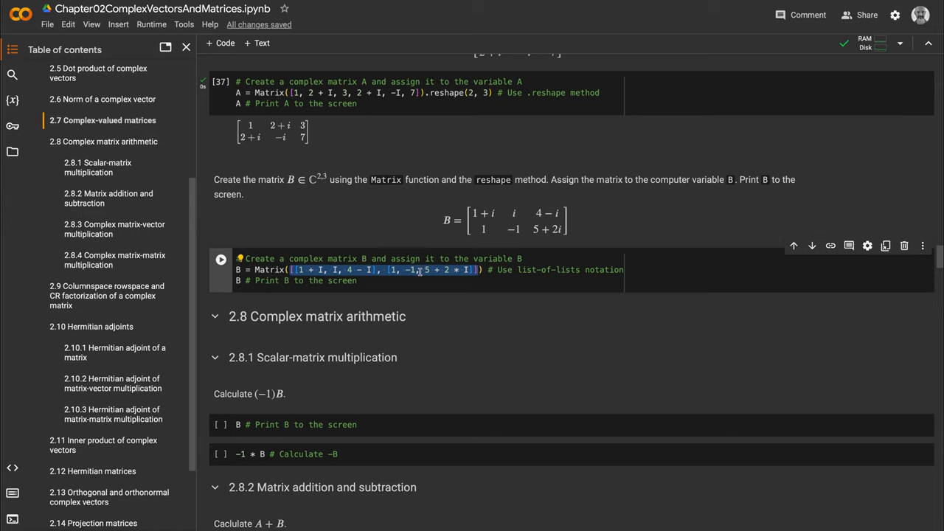
mouse_move(336, 268)
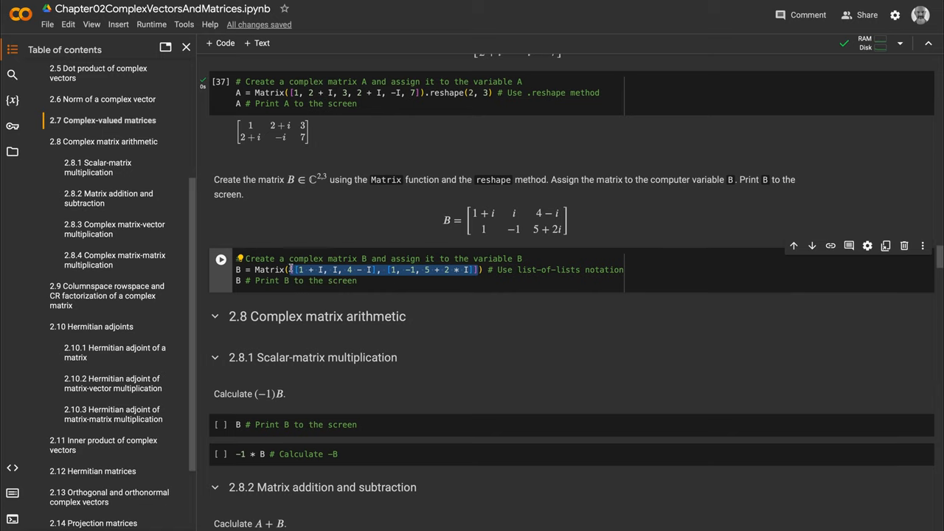
mouse_move(352, 268)
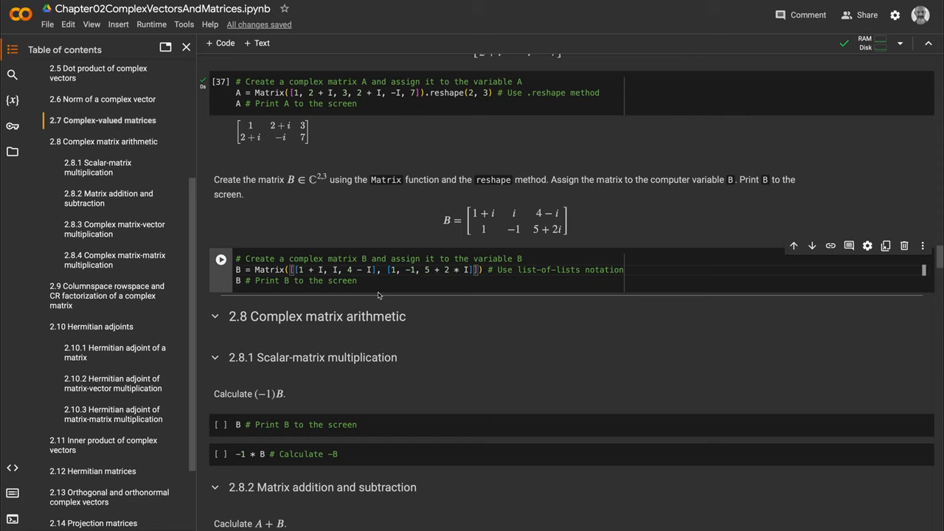
click(221, 259)
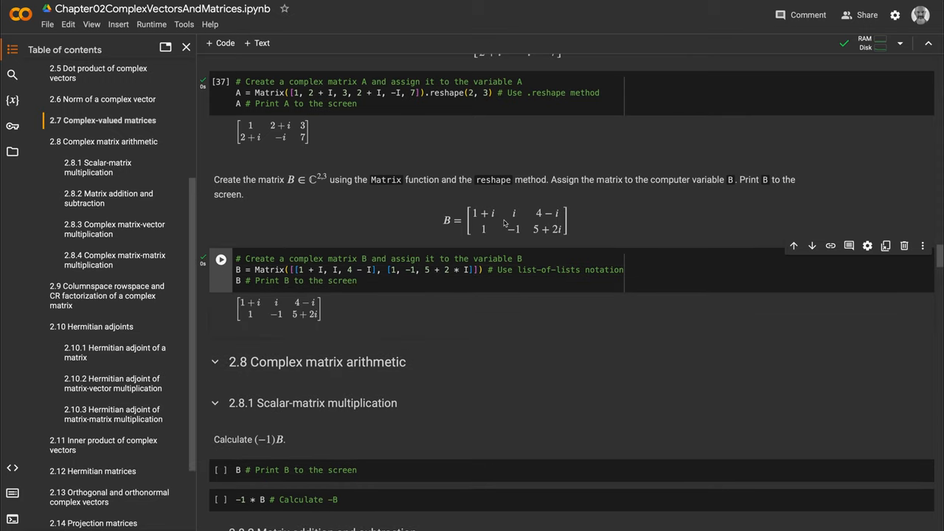
scroll(down, 3)
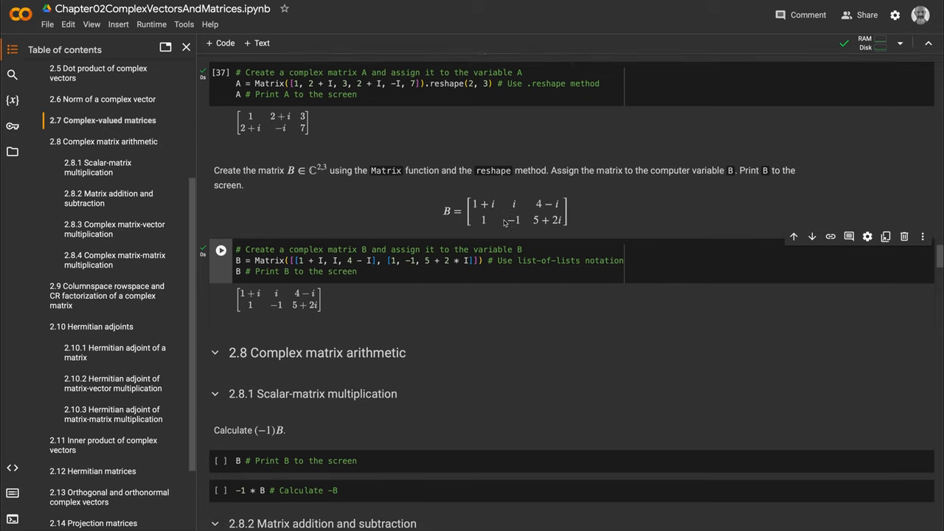
scroll(down, 3)
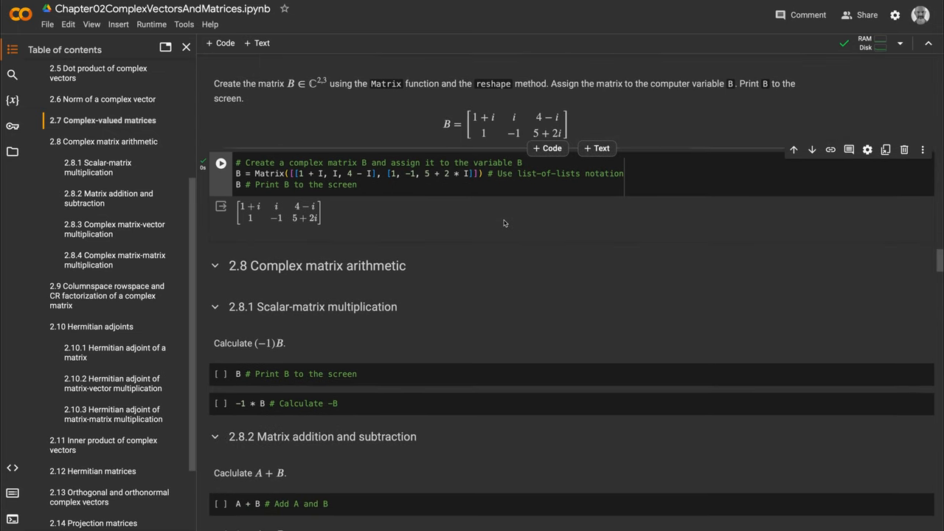
scroll(down, 3)
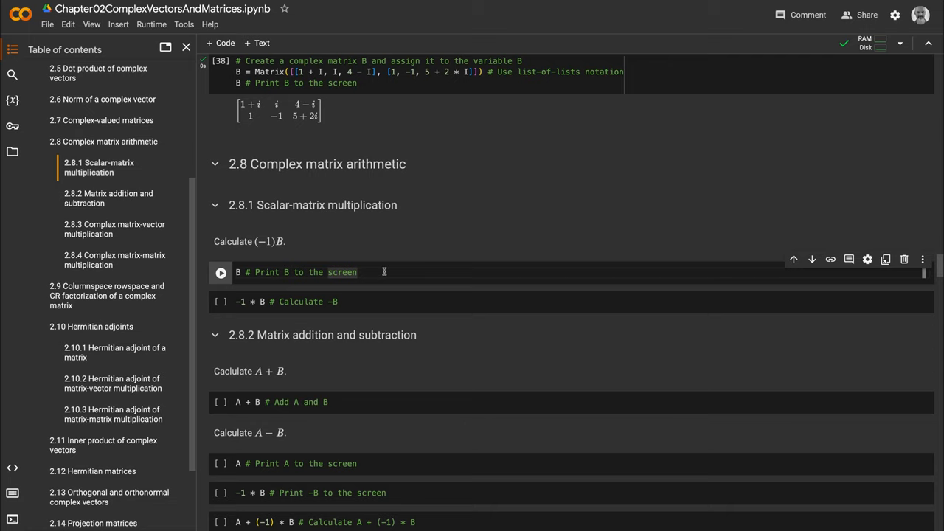
Run the 'B # Print B' cell and the '-1 * B' cell to display B and −B.
click(221, 271)
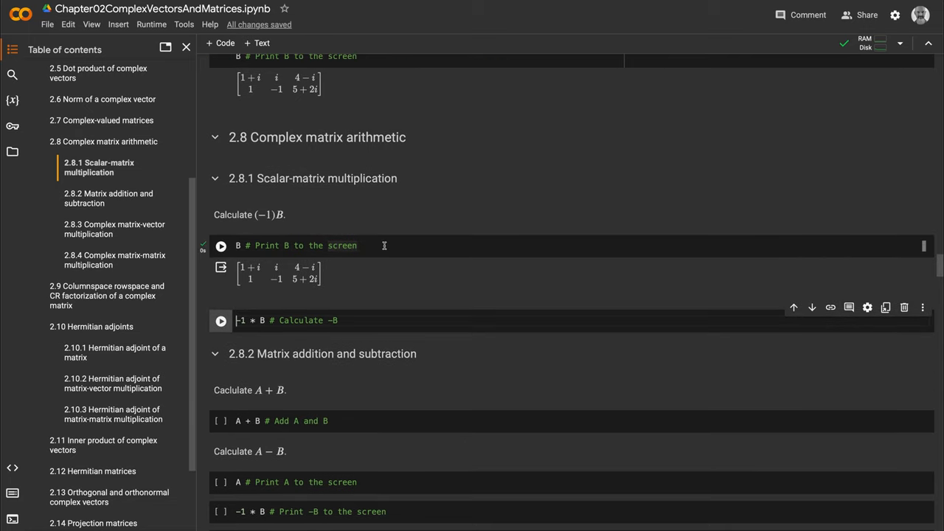
mouse_move(298, 278)
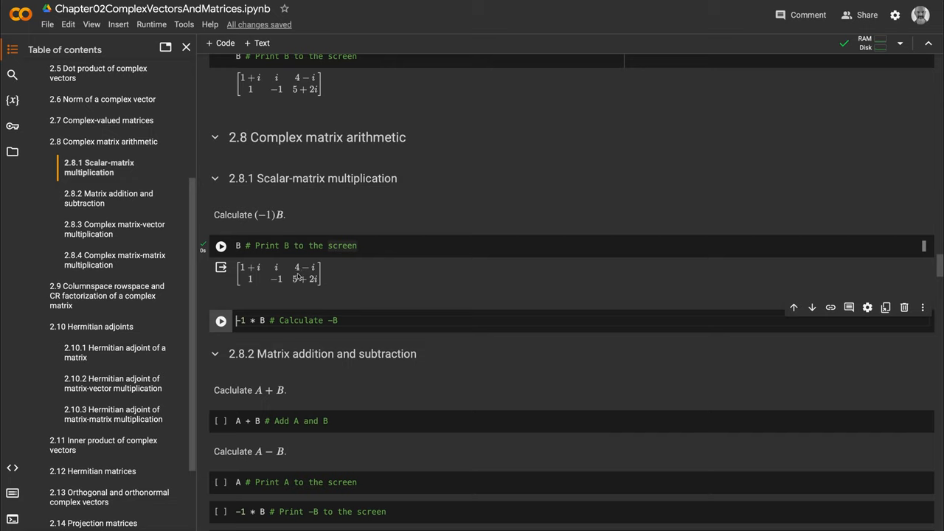
click(221, 245)
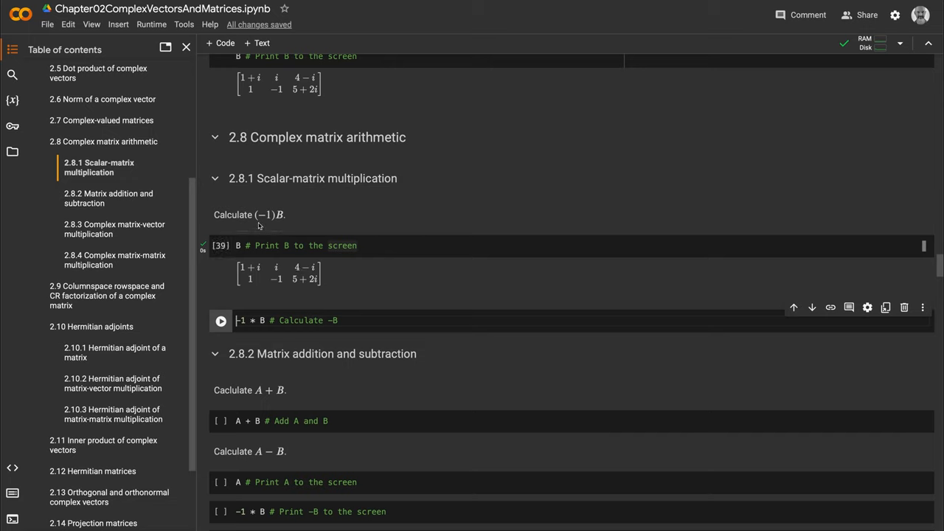
mouse_move(274, 227)
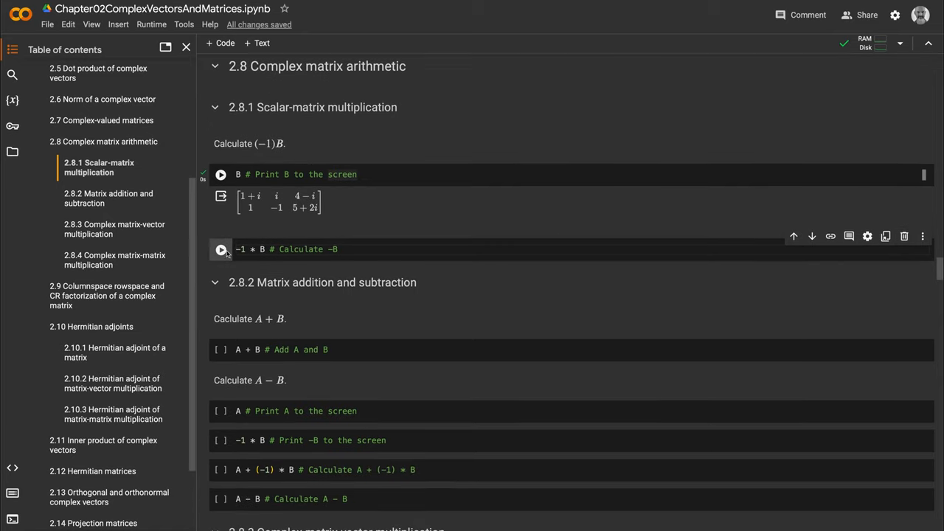
click(221, 174)
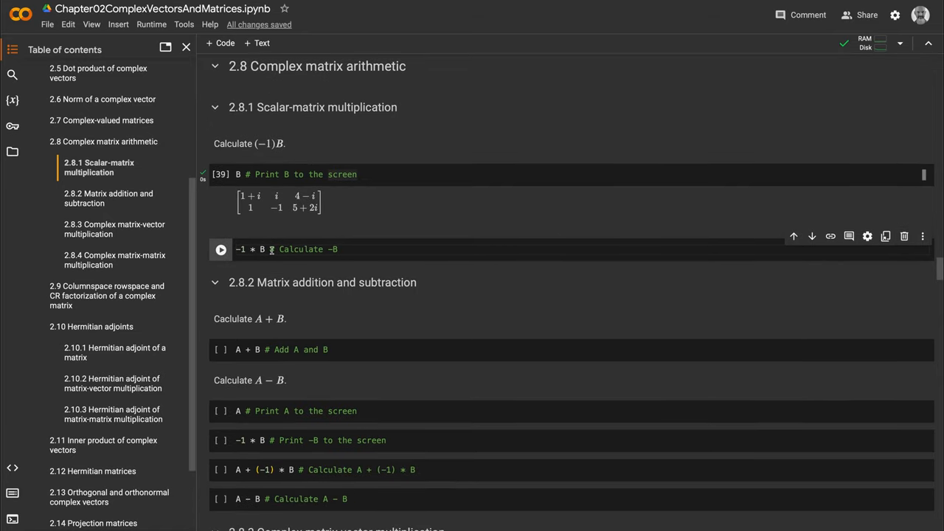
click(221, 249)
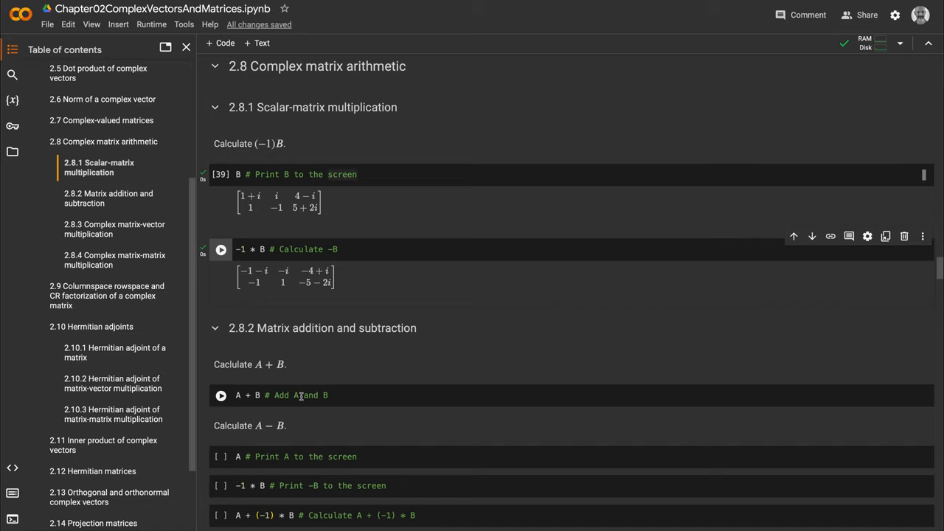
Run the A + B cell, then the cells printing A and −B in section 2.8.2.
click(222, 248)
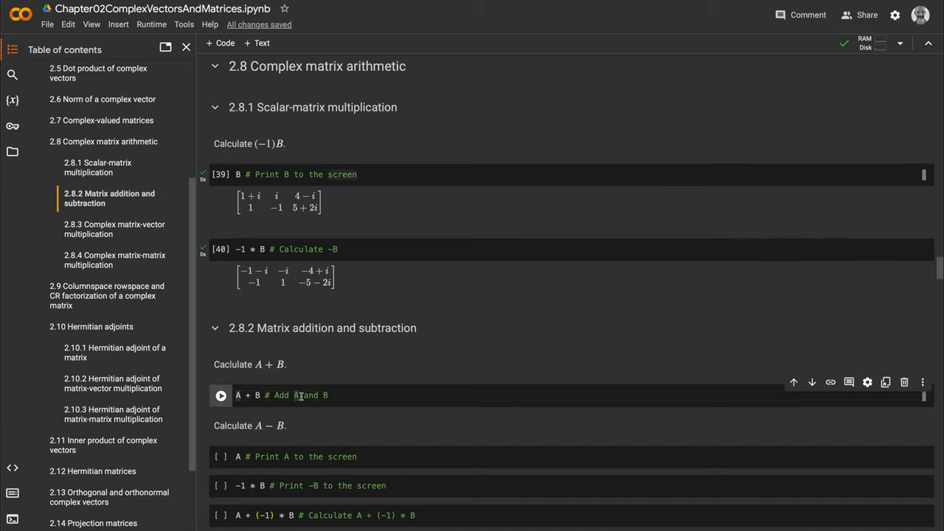
click(221, 395)
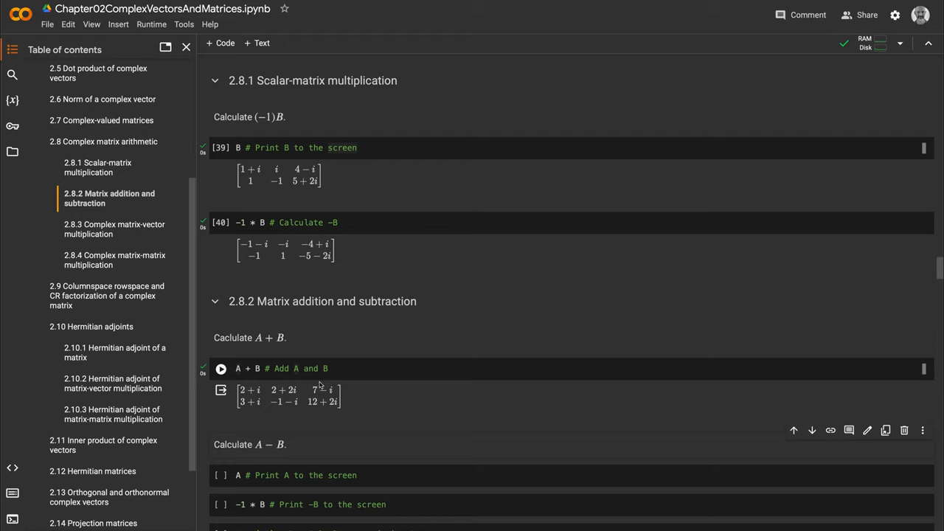
scroll(down, 3)
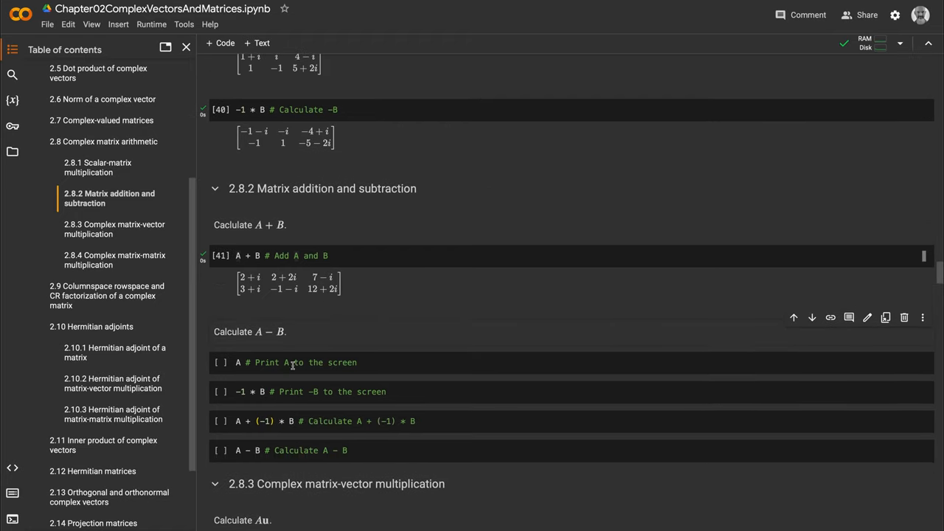
click(221, 363)
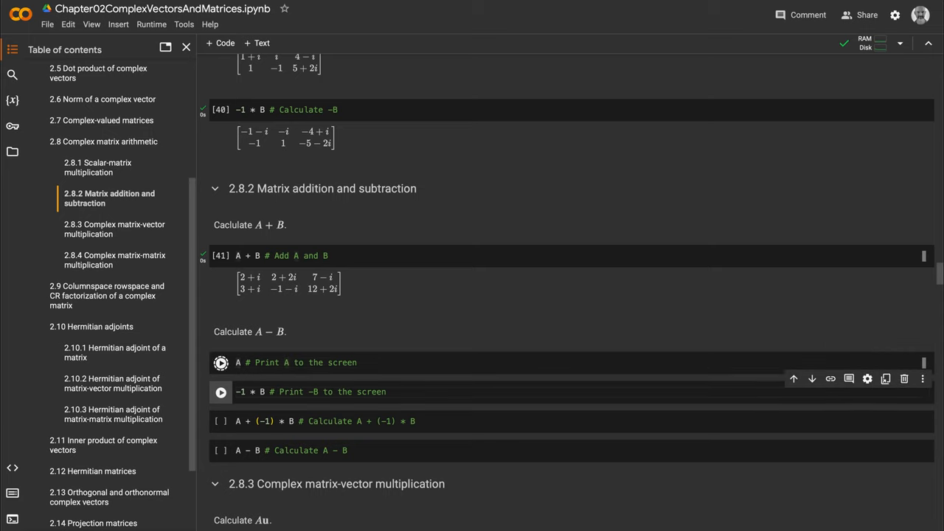
click(221, 363)
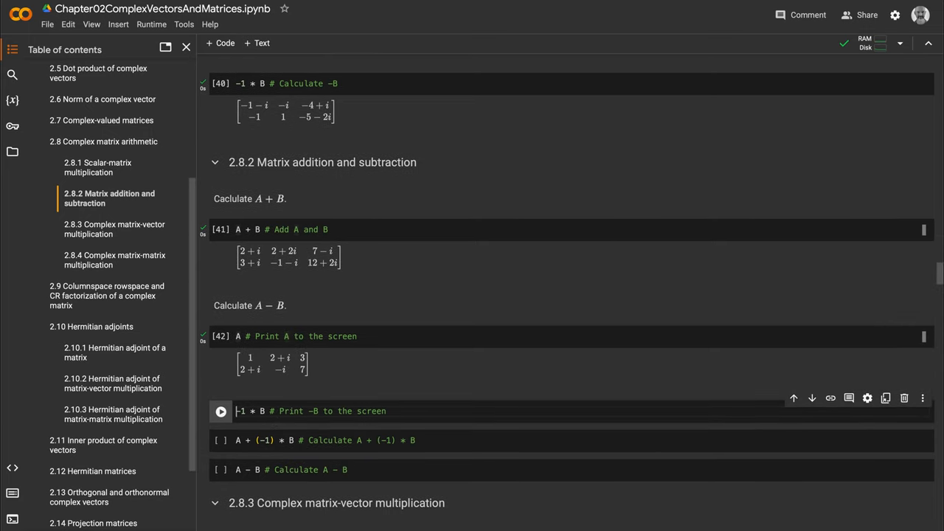
click(221, 410)
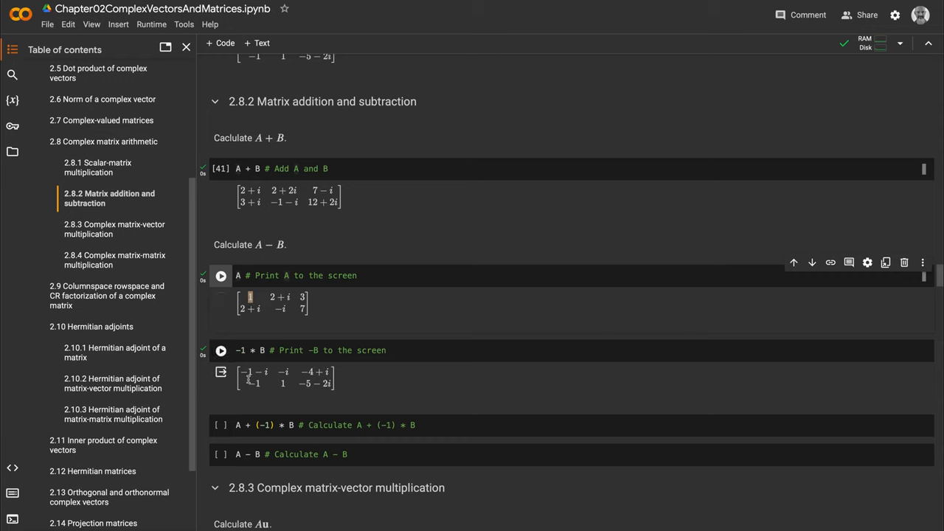
Display A and −B again, then compute A + (−1) * B and A − B.
click(221, 276)
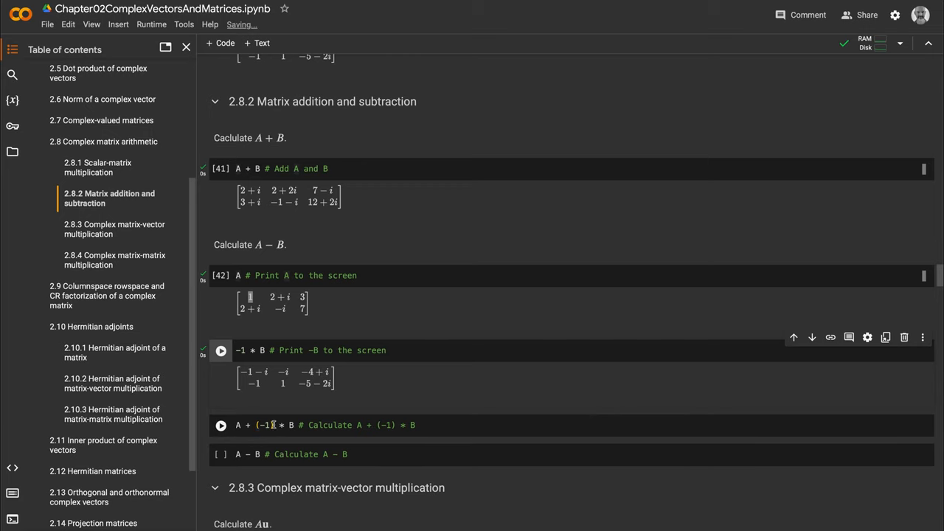
click(221, 351)
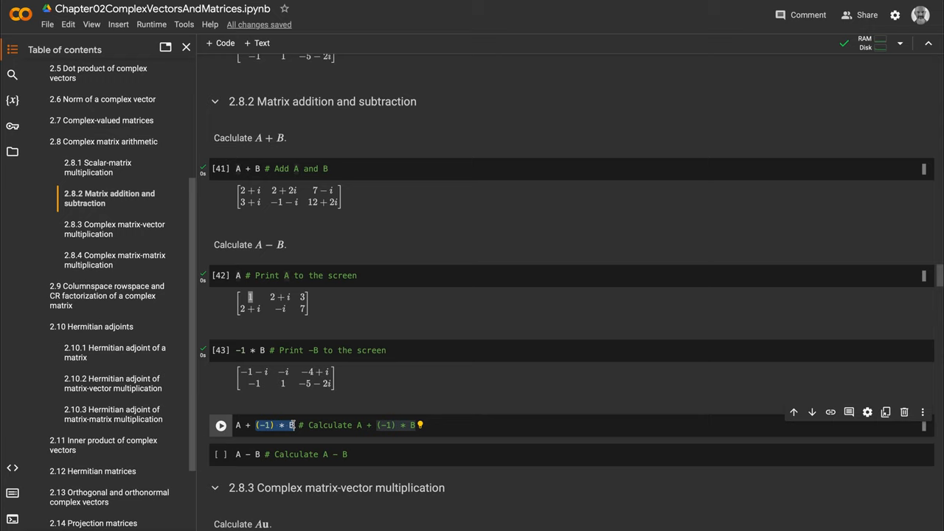
click(221, 425)
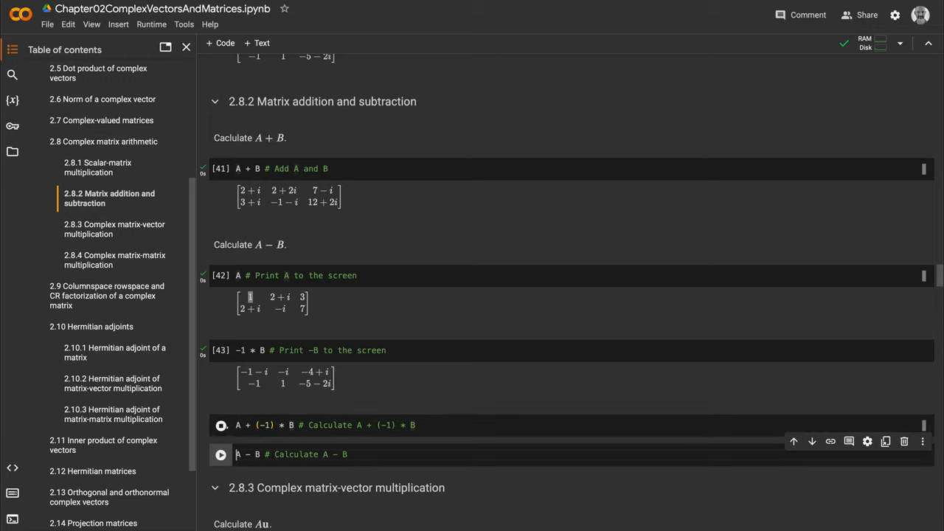
click(221, 425)
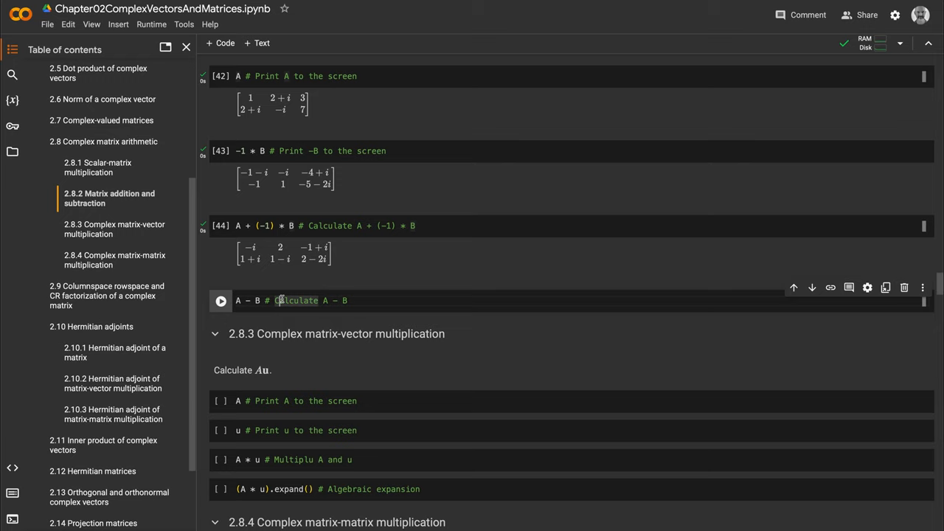
click(221, 301)
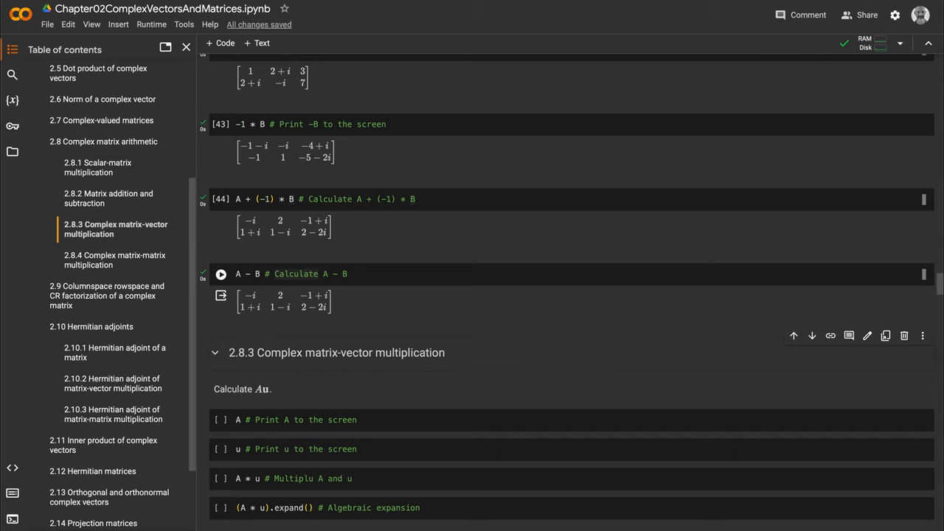
Display matrix A and vector u, then compute the product A * u.
scroll(down, 3)
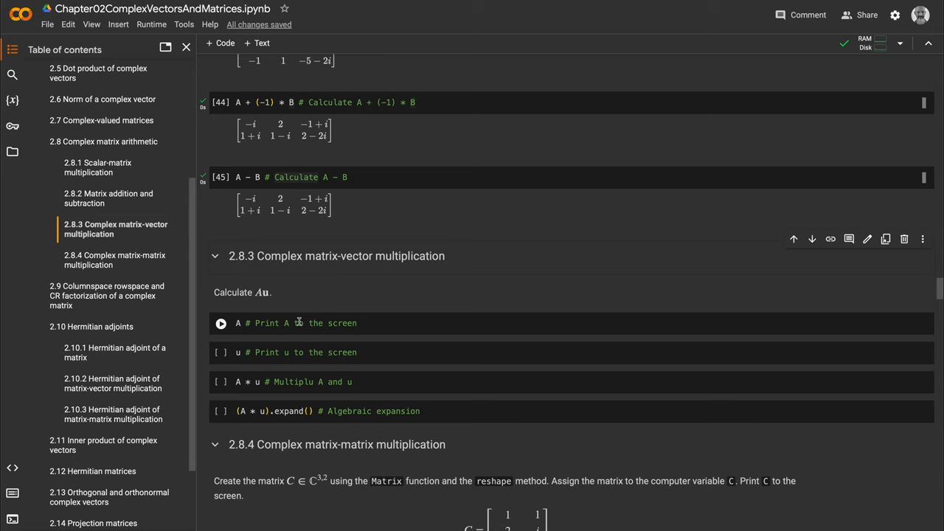
click(221, 323)
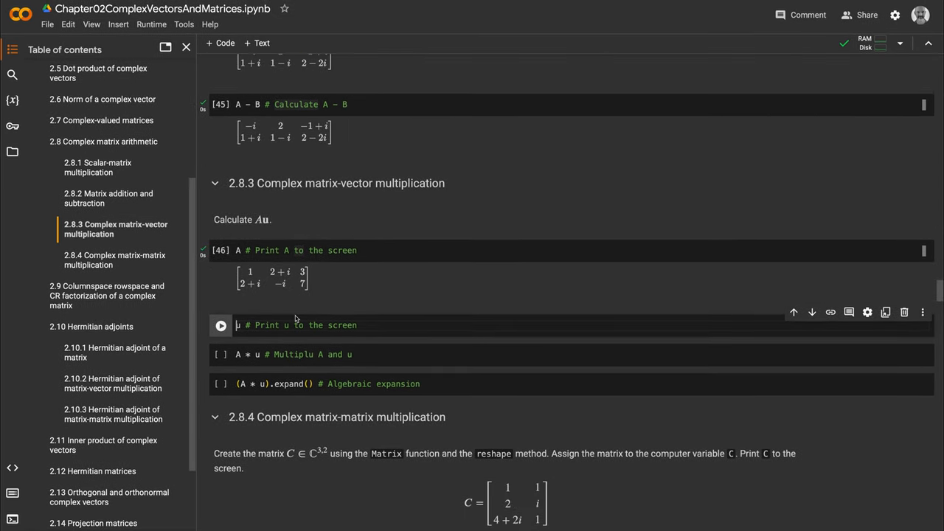
click(221, 325)
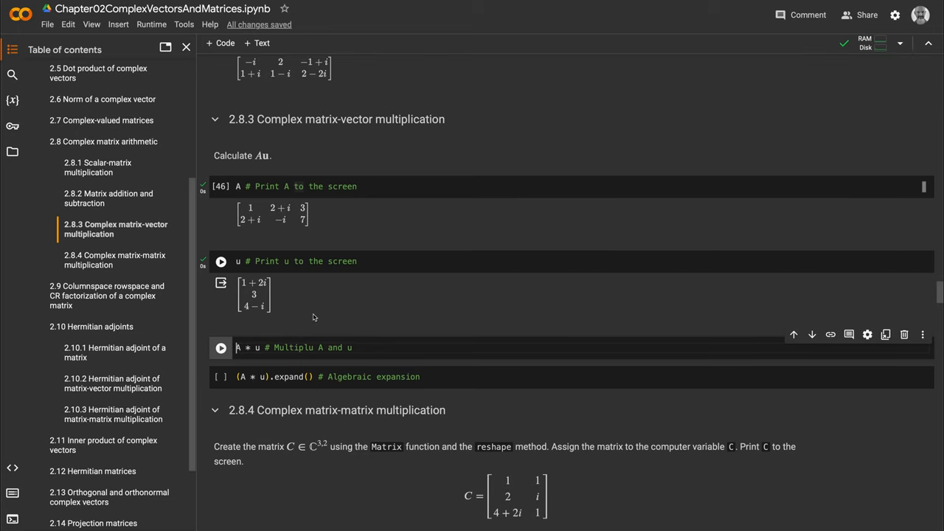
mouse_move(289, 298)
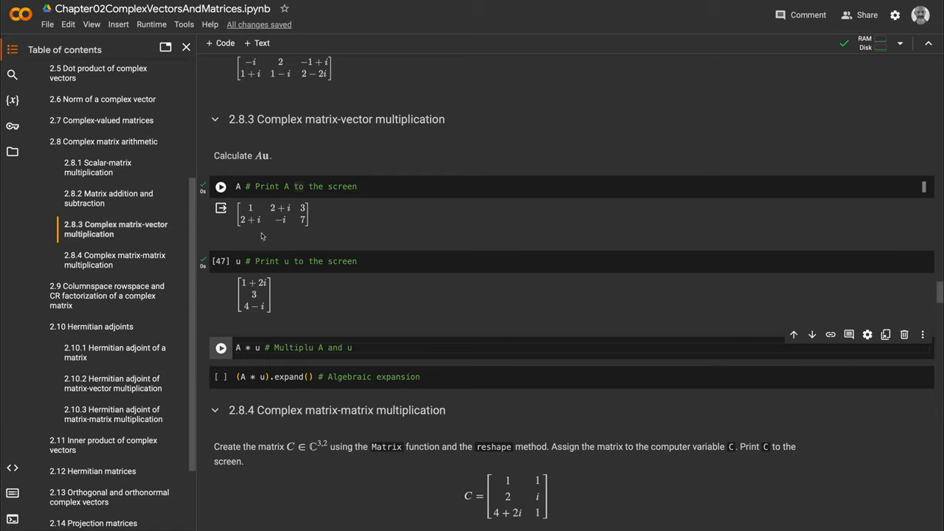
mouse_move(265, 273)
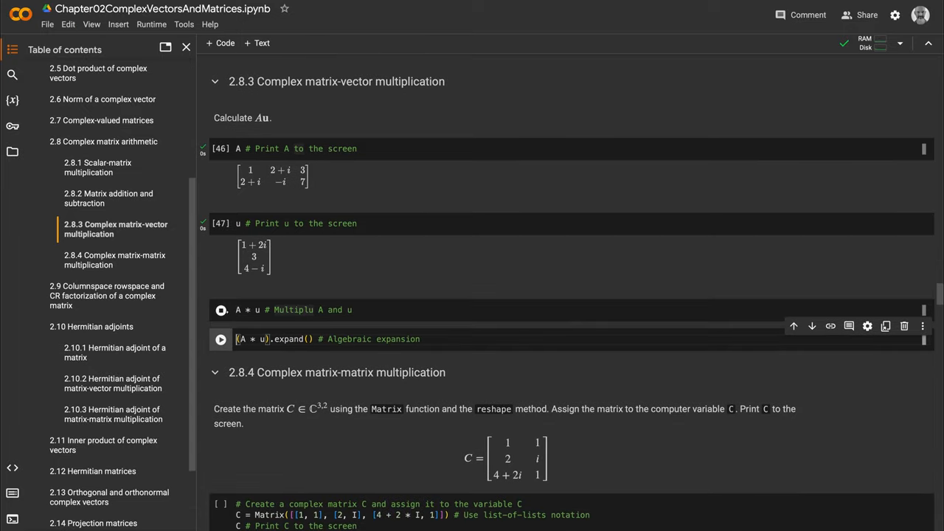
click(221, 309)
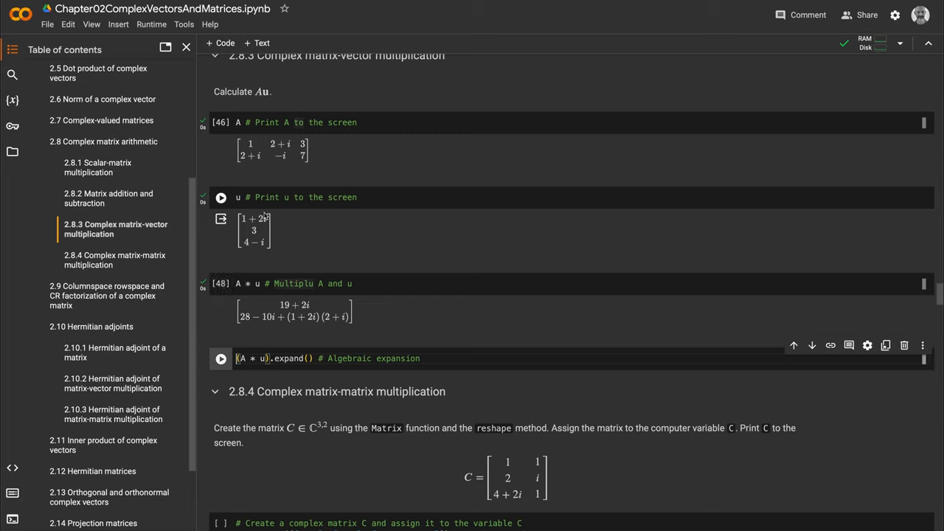
mouse_move(264, 247)
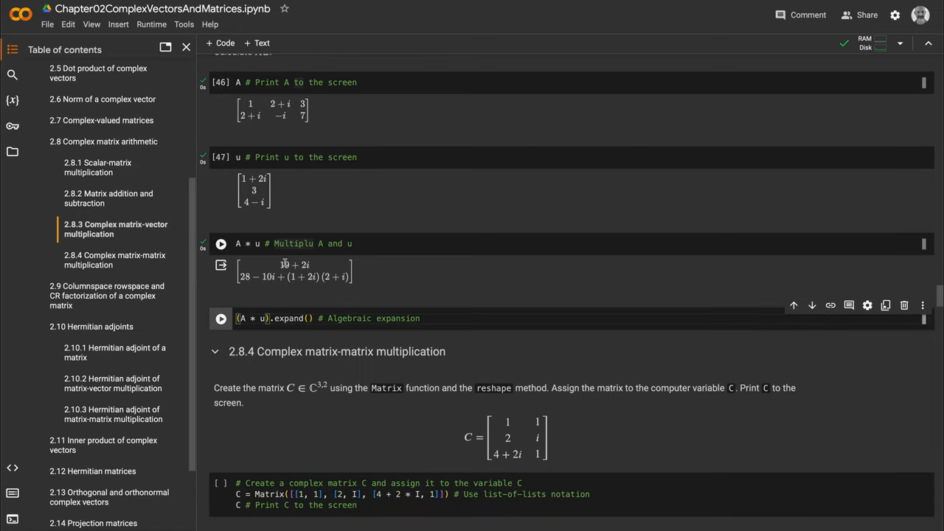
Run (A * u).expand() to show the algebraically expanded product.
scroll(down, 3)
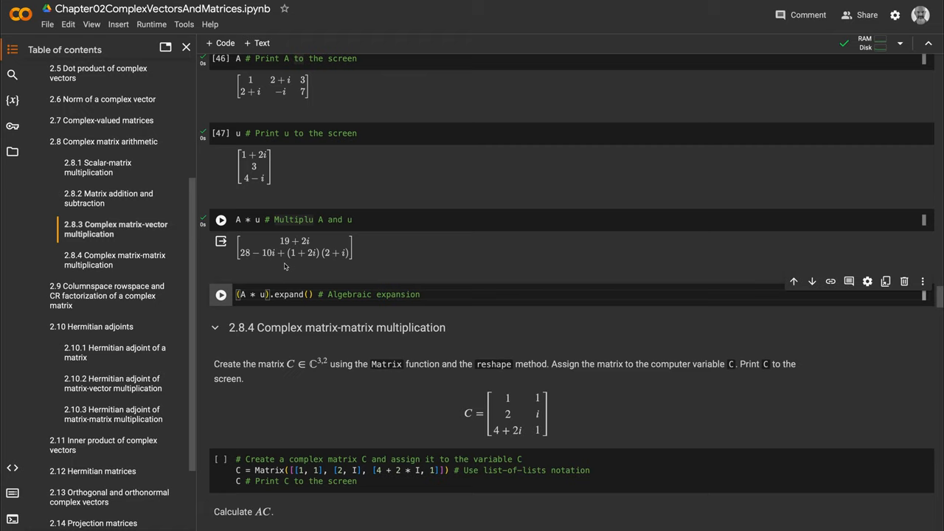
scroll(down, 3)
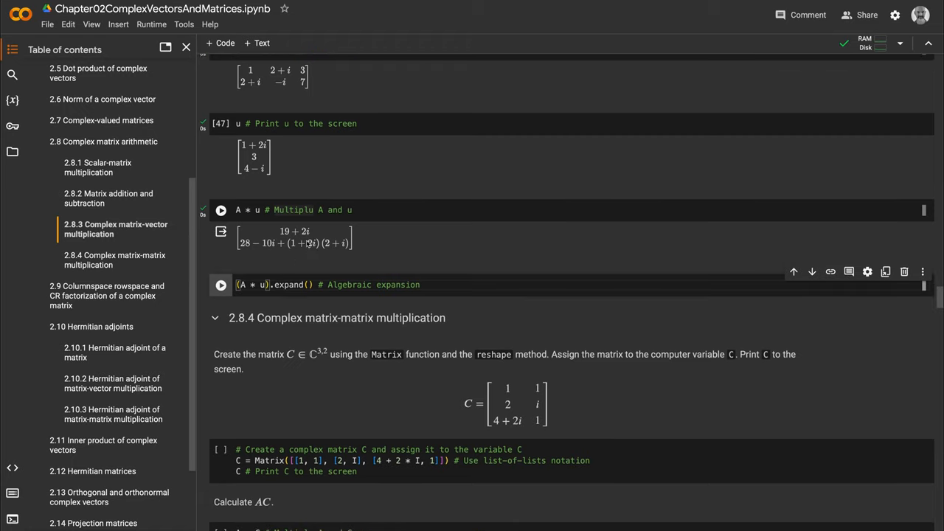
mouse_move(313, 245)
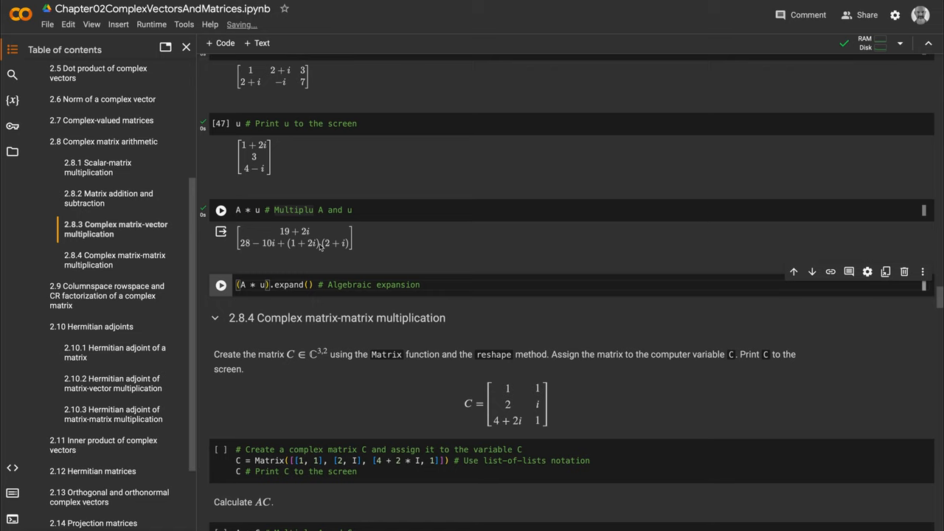
click(221, 209)
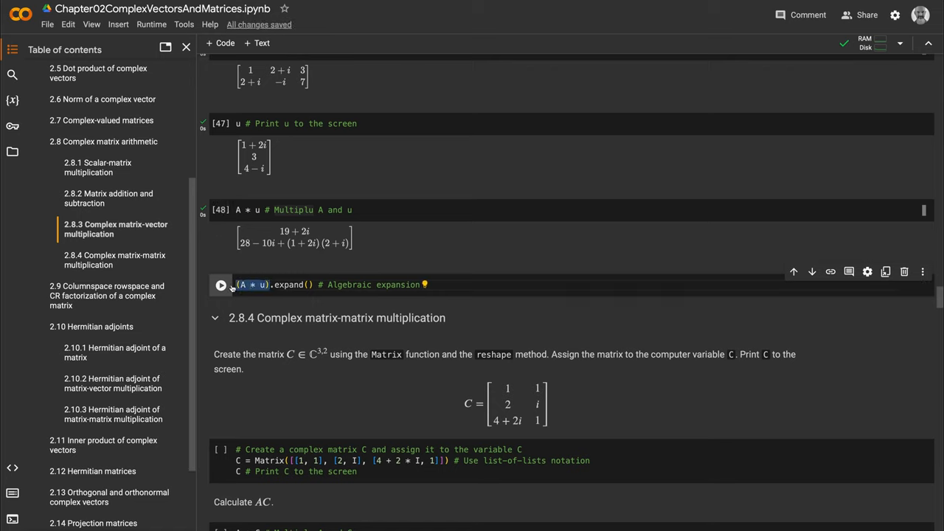
mouse_move(221, 284)
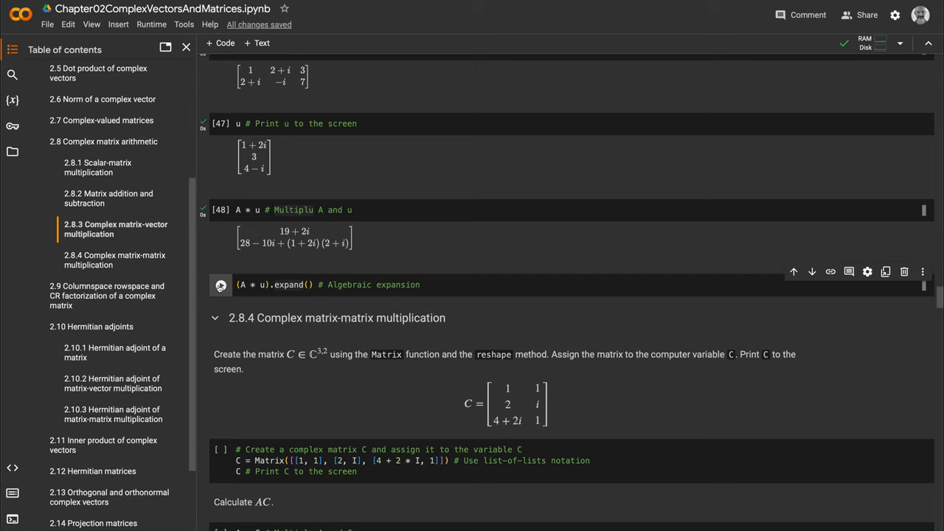
click(221, 284)
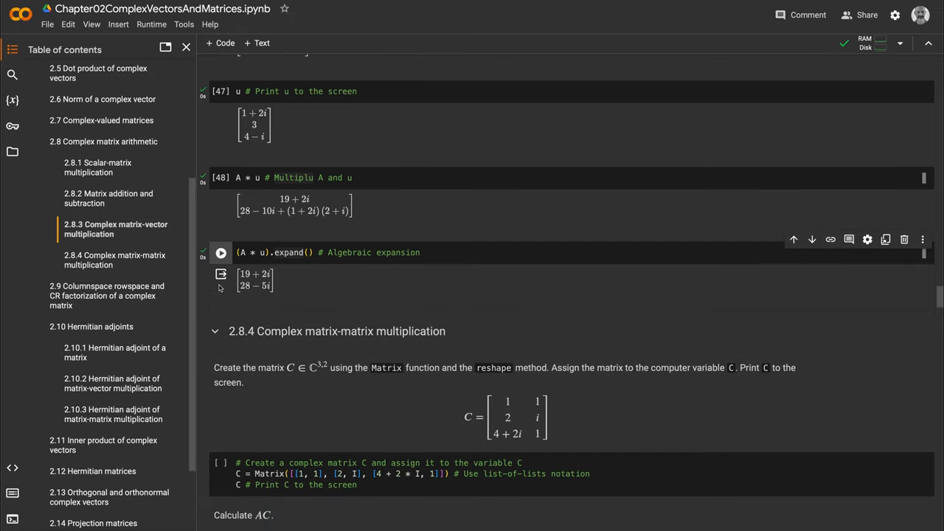
mouse_move(295, 295)
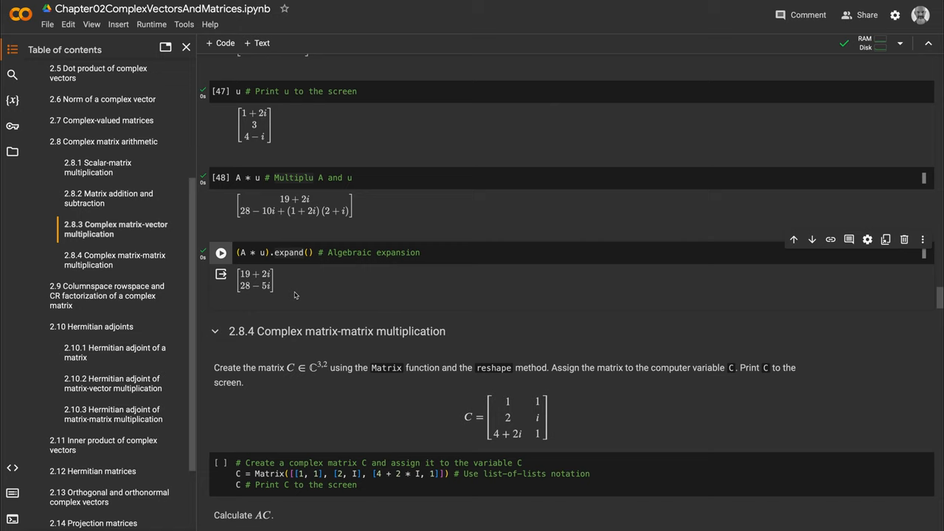
mouse_move(307, 286)
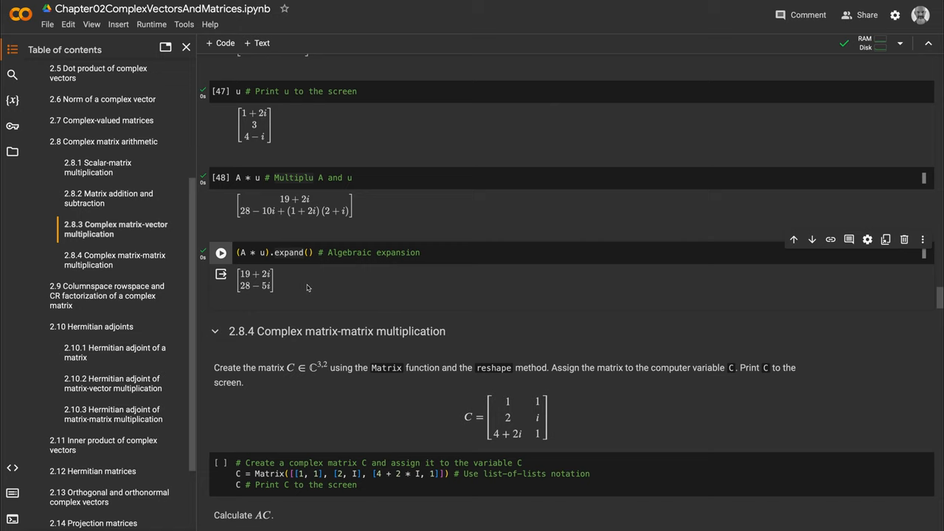
scroll(down, 3)
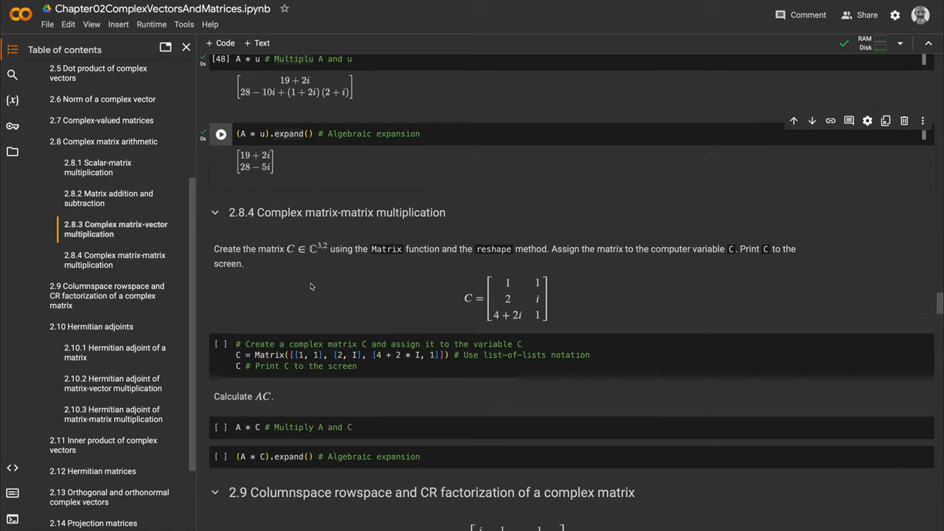
Create and display the complex matrix C.
scroll(down, 3)
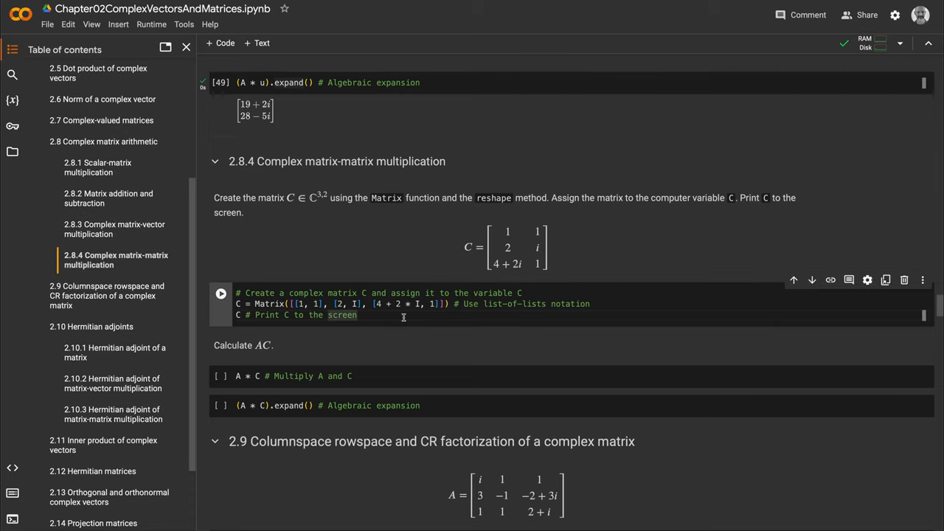
click(221, 294)
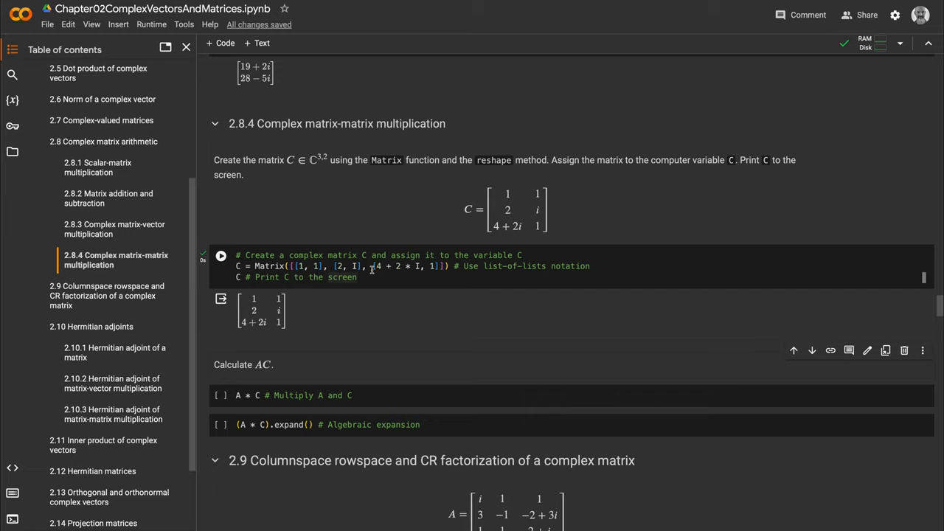
scroll(down, 3)
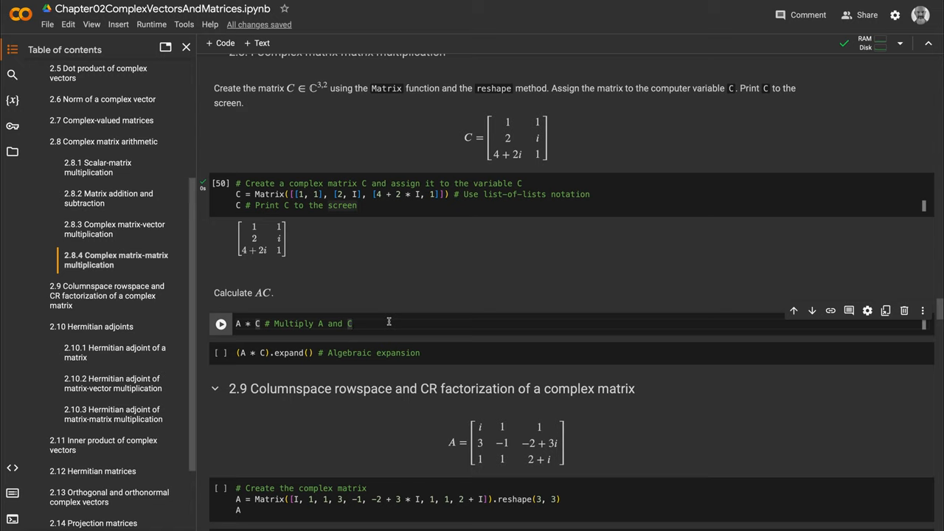
Compute A * C and its expanded form with (A * C).expand().
click(221, 323)
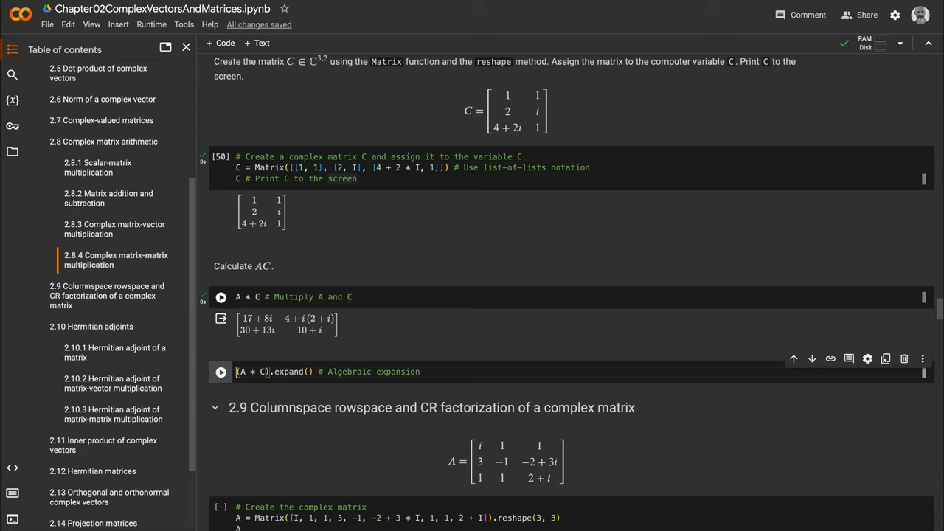
click(221, 296)
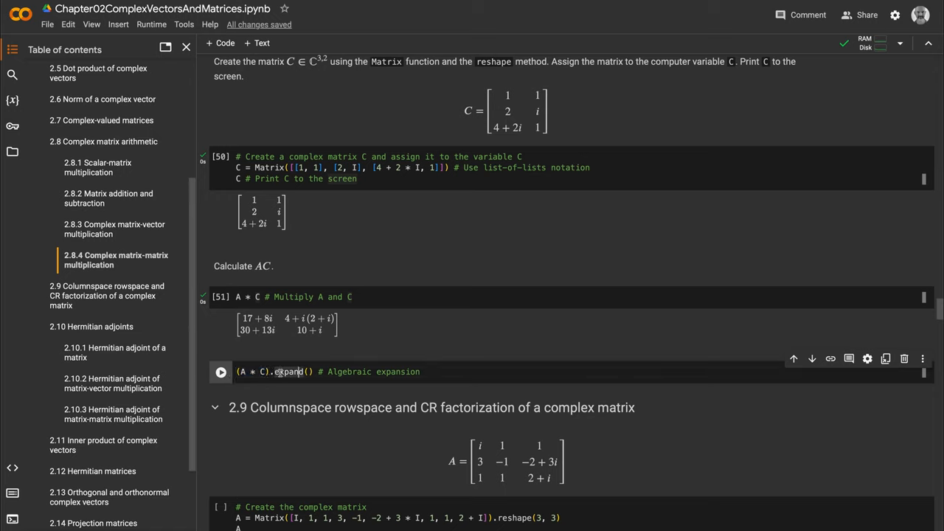
mouse_move(289, 372)
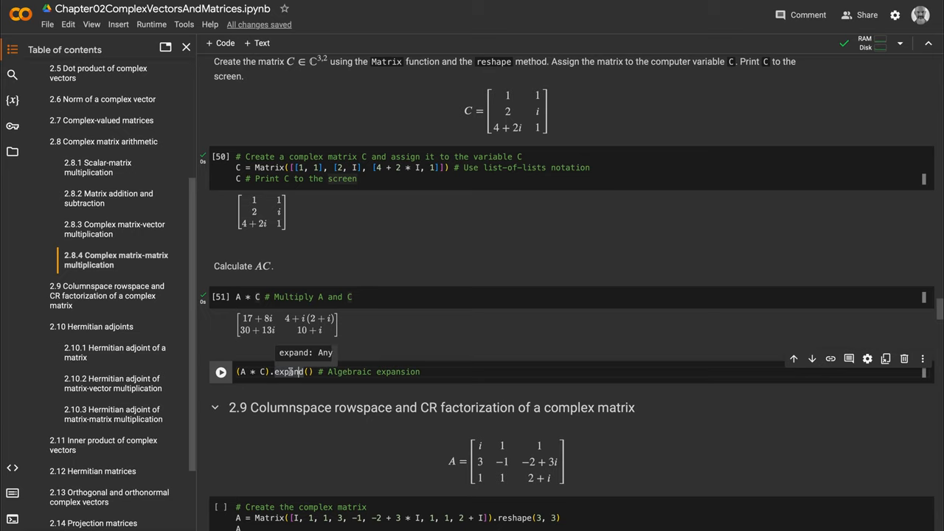
click(221, 372)
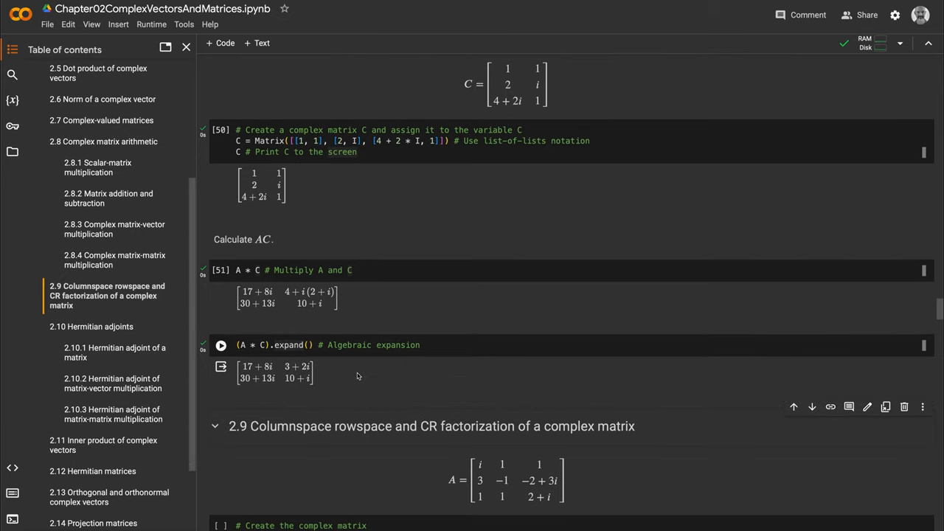